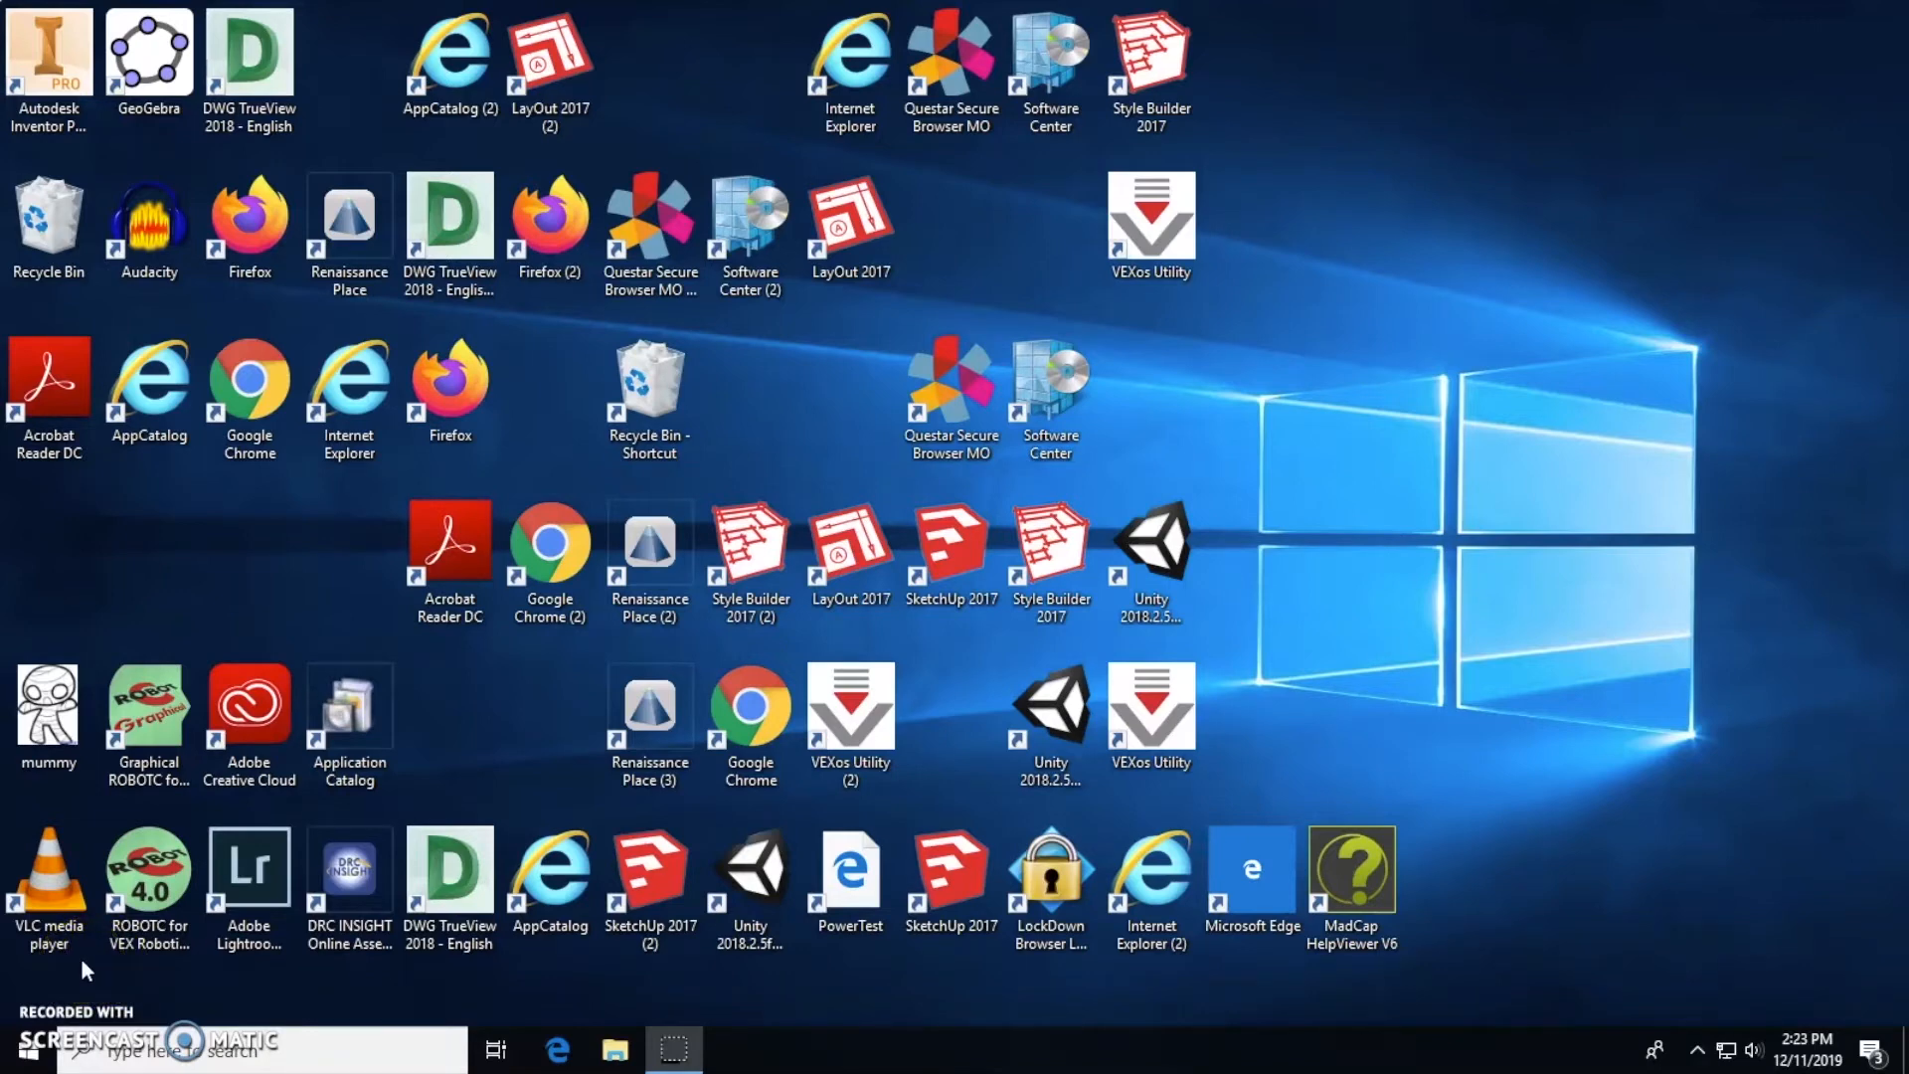
Step: Launch Adobe Illustrator 2019 from the Windows 10 Start menu app list
left_click(49, 874)
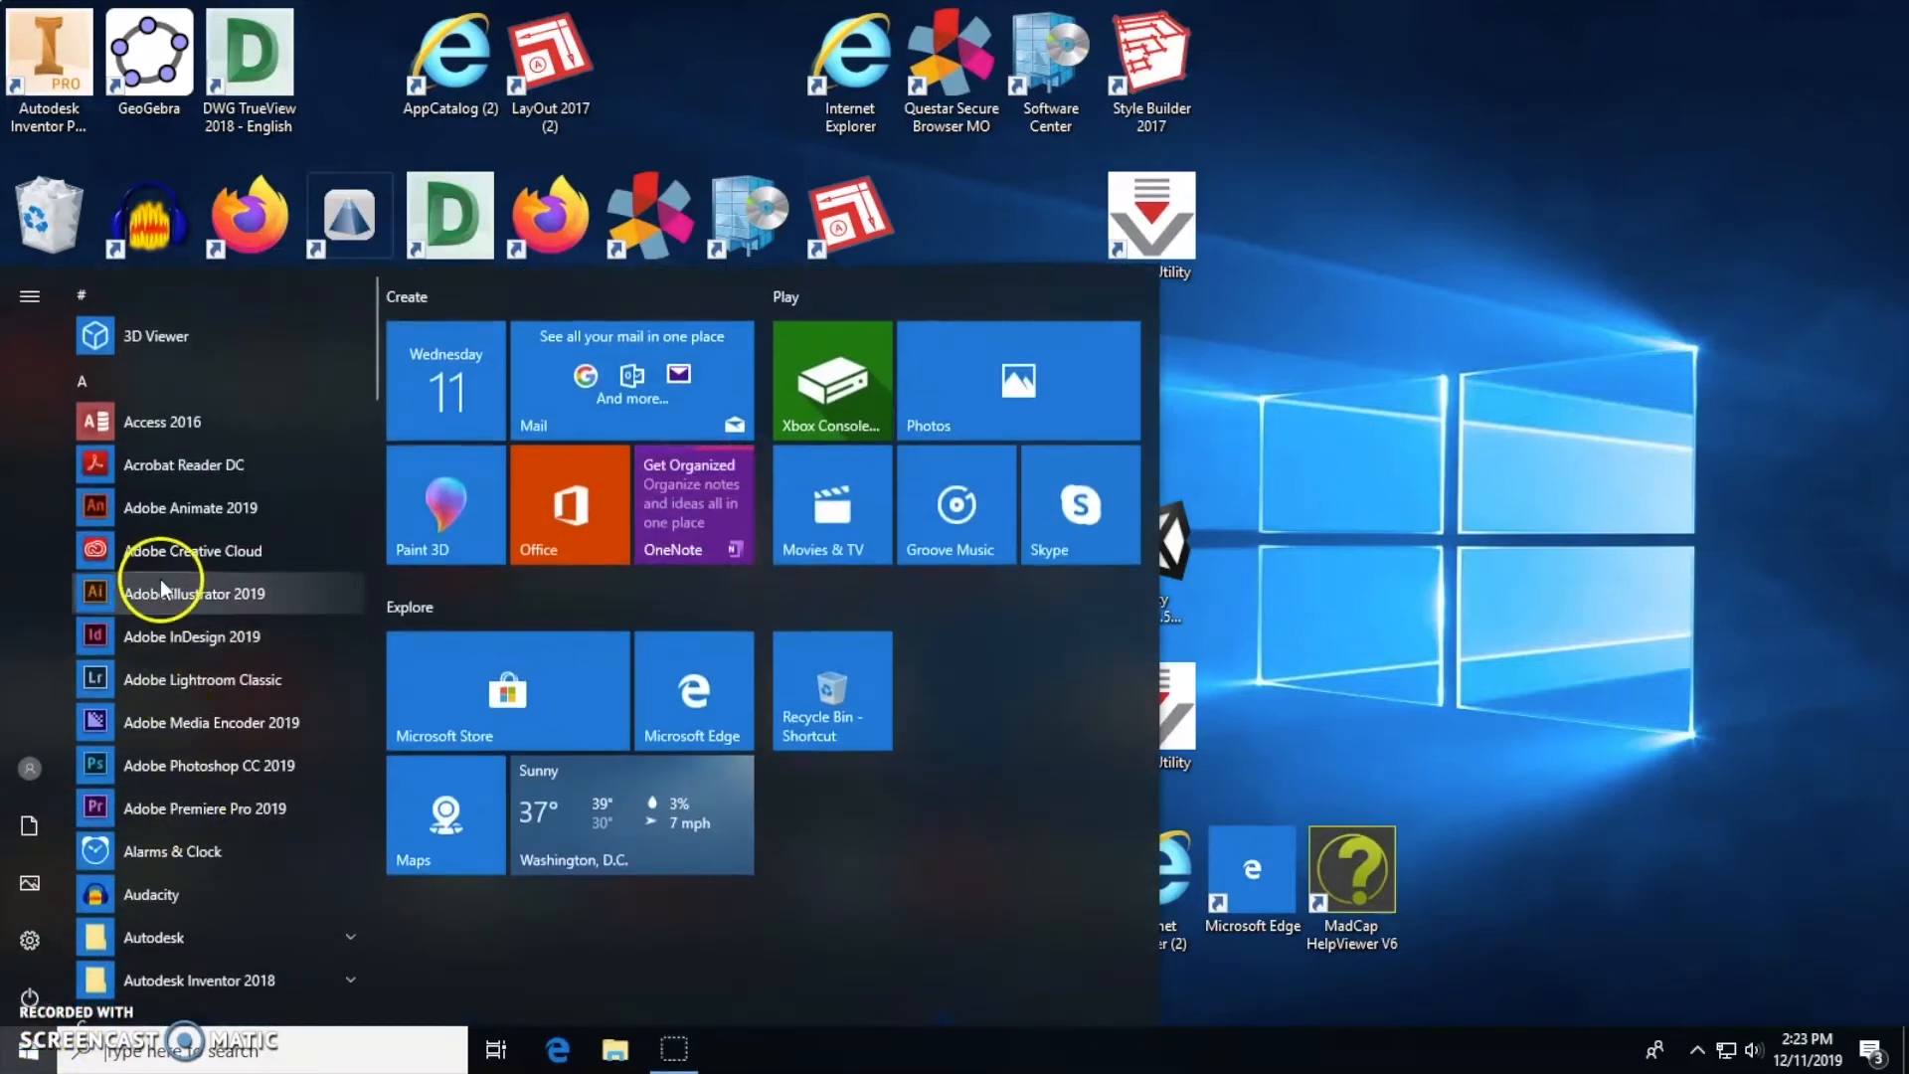
left_click(192, 592)
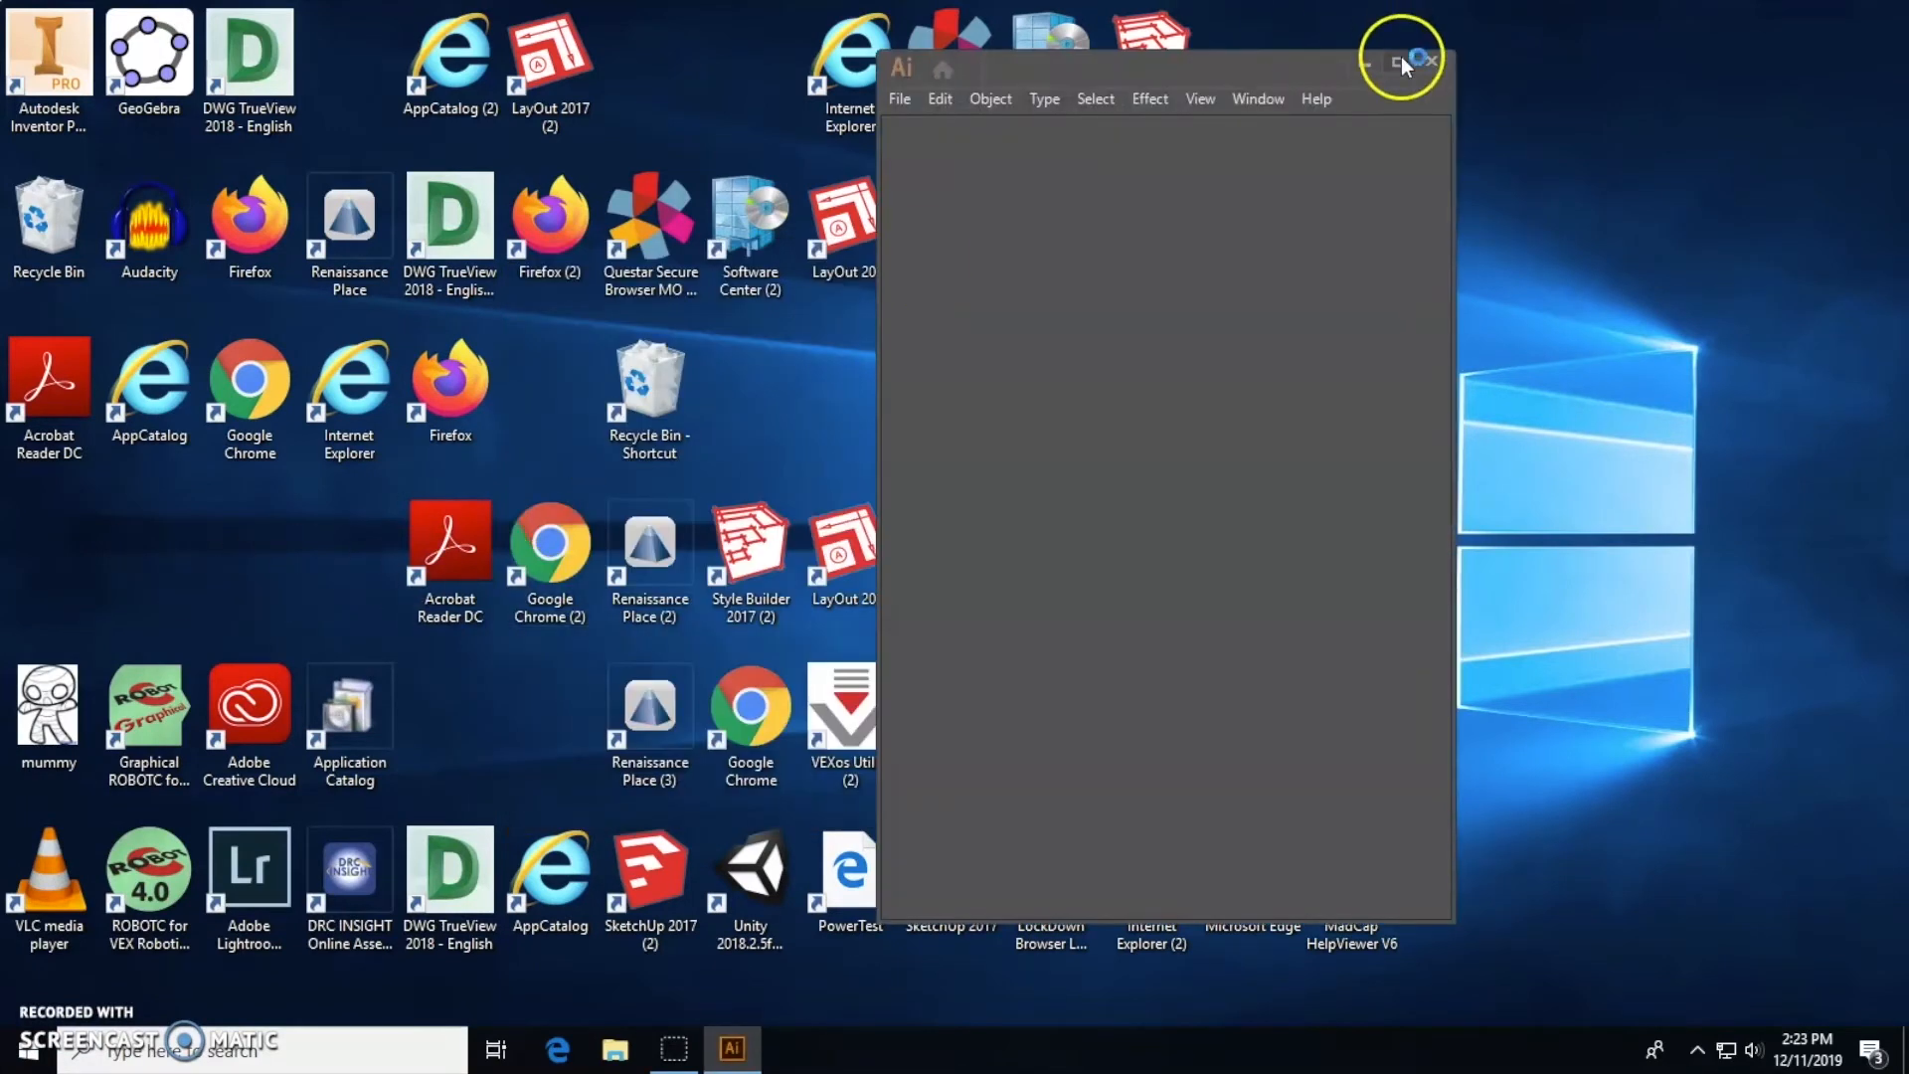
Step: Maximize Illustrator and create a default blank portrait document, Untitled-1
left_click(1398, 58)
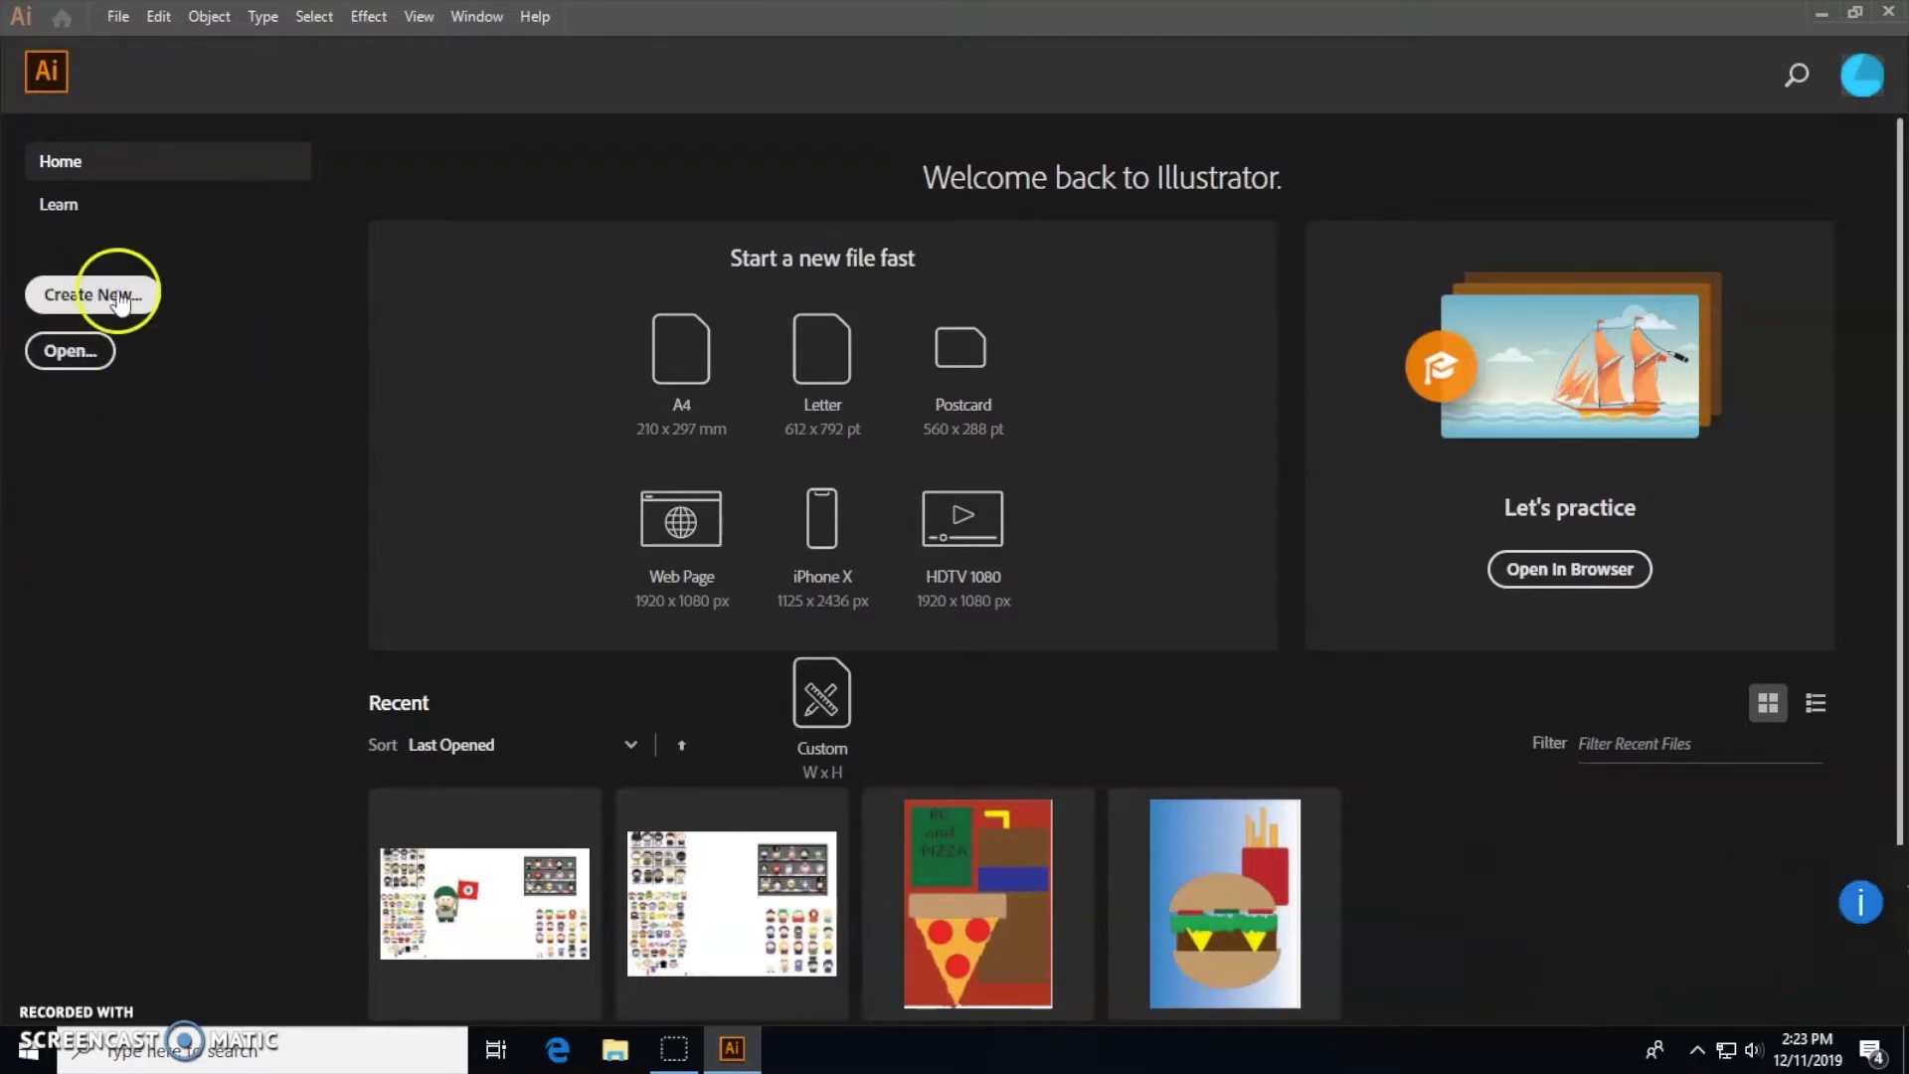
left_click(91, 294)
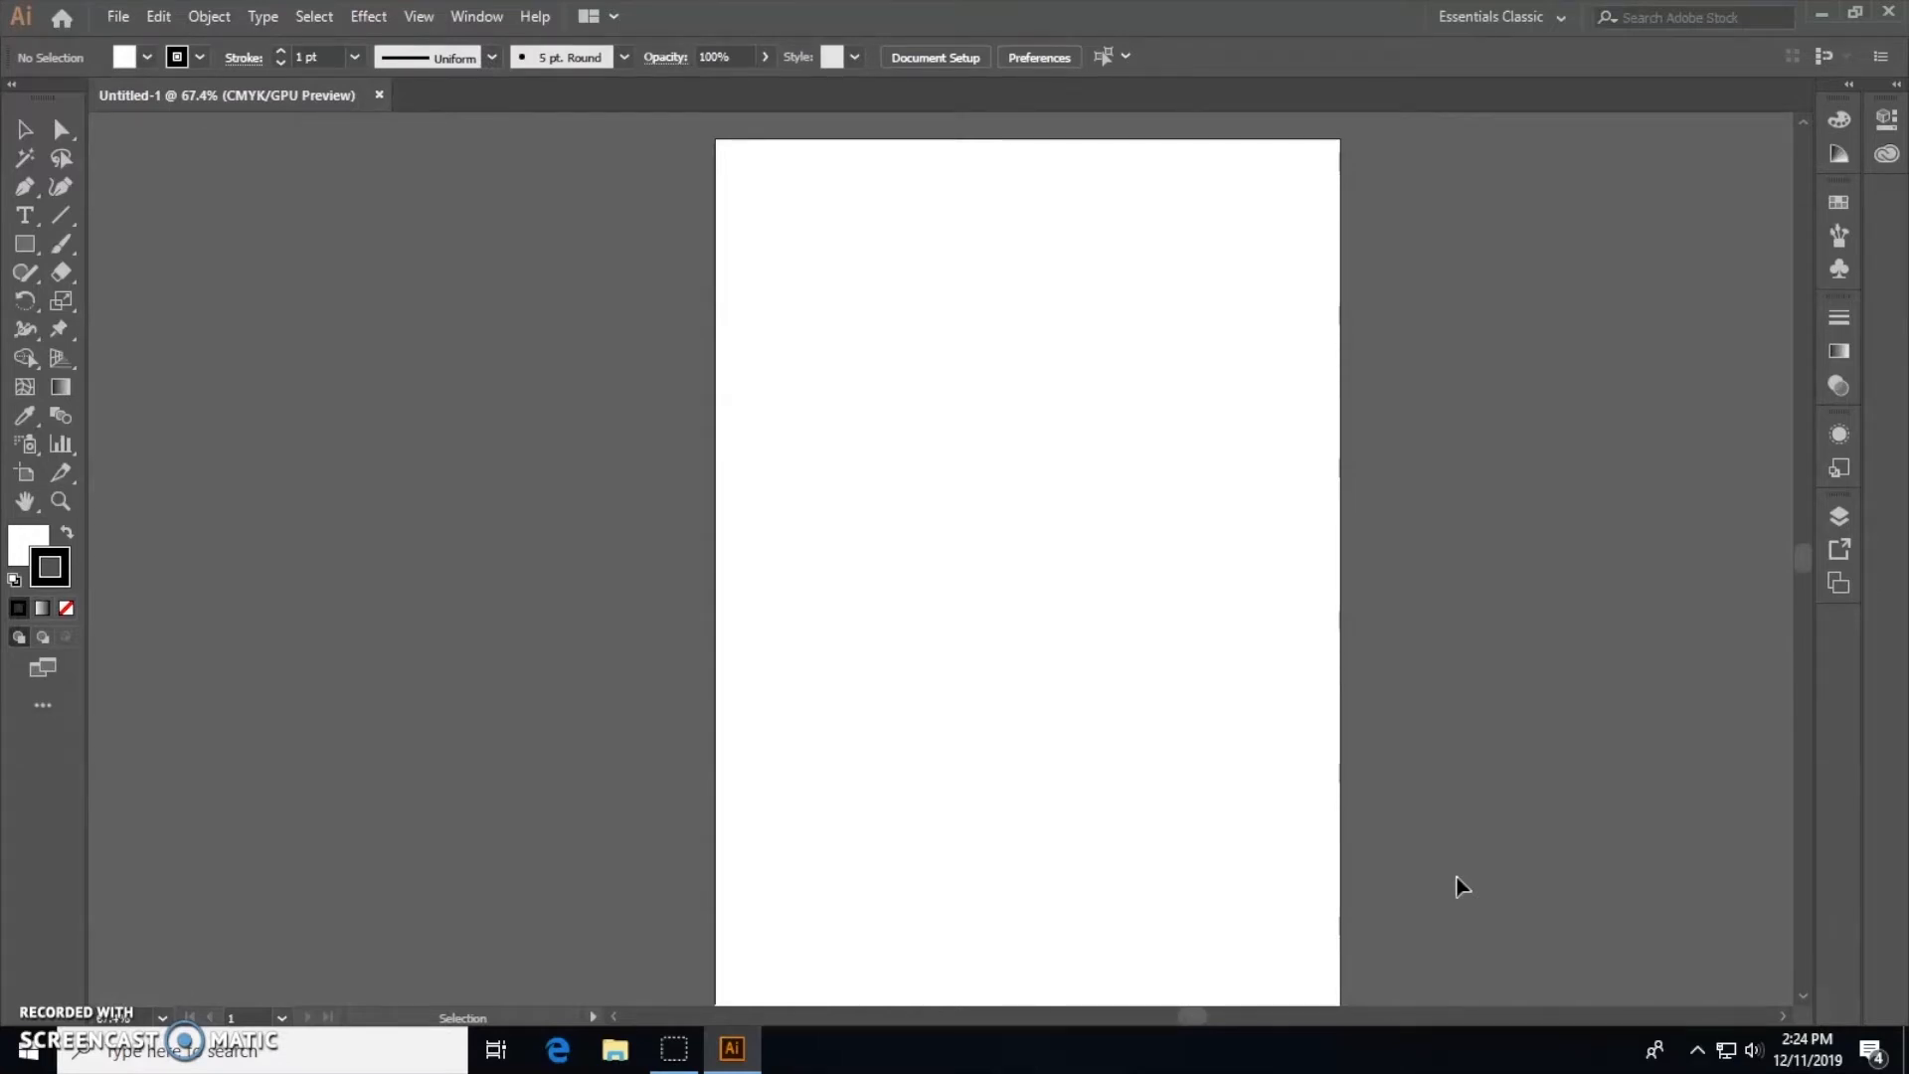
left_click(1016, 780)
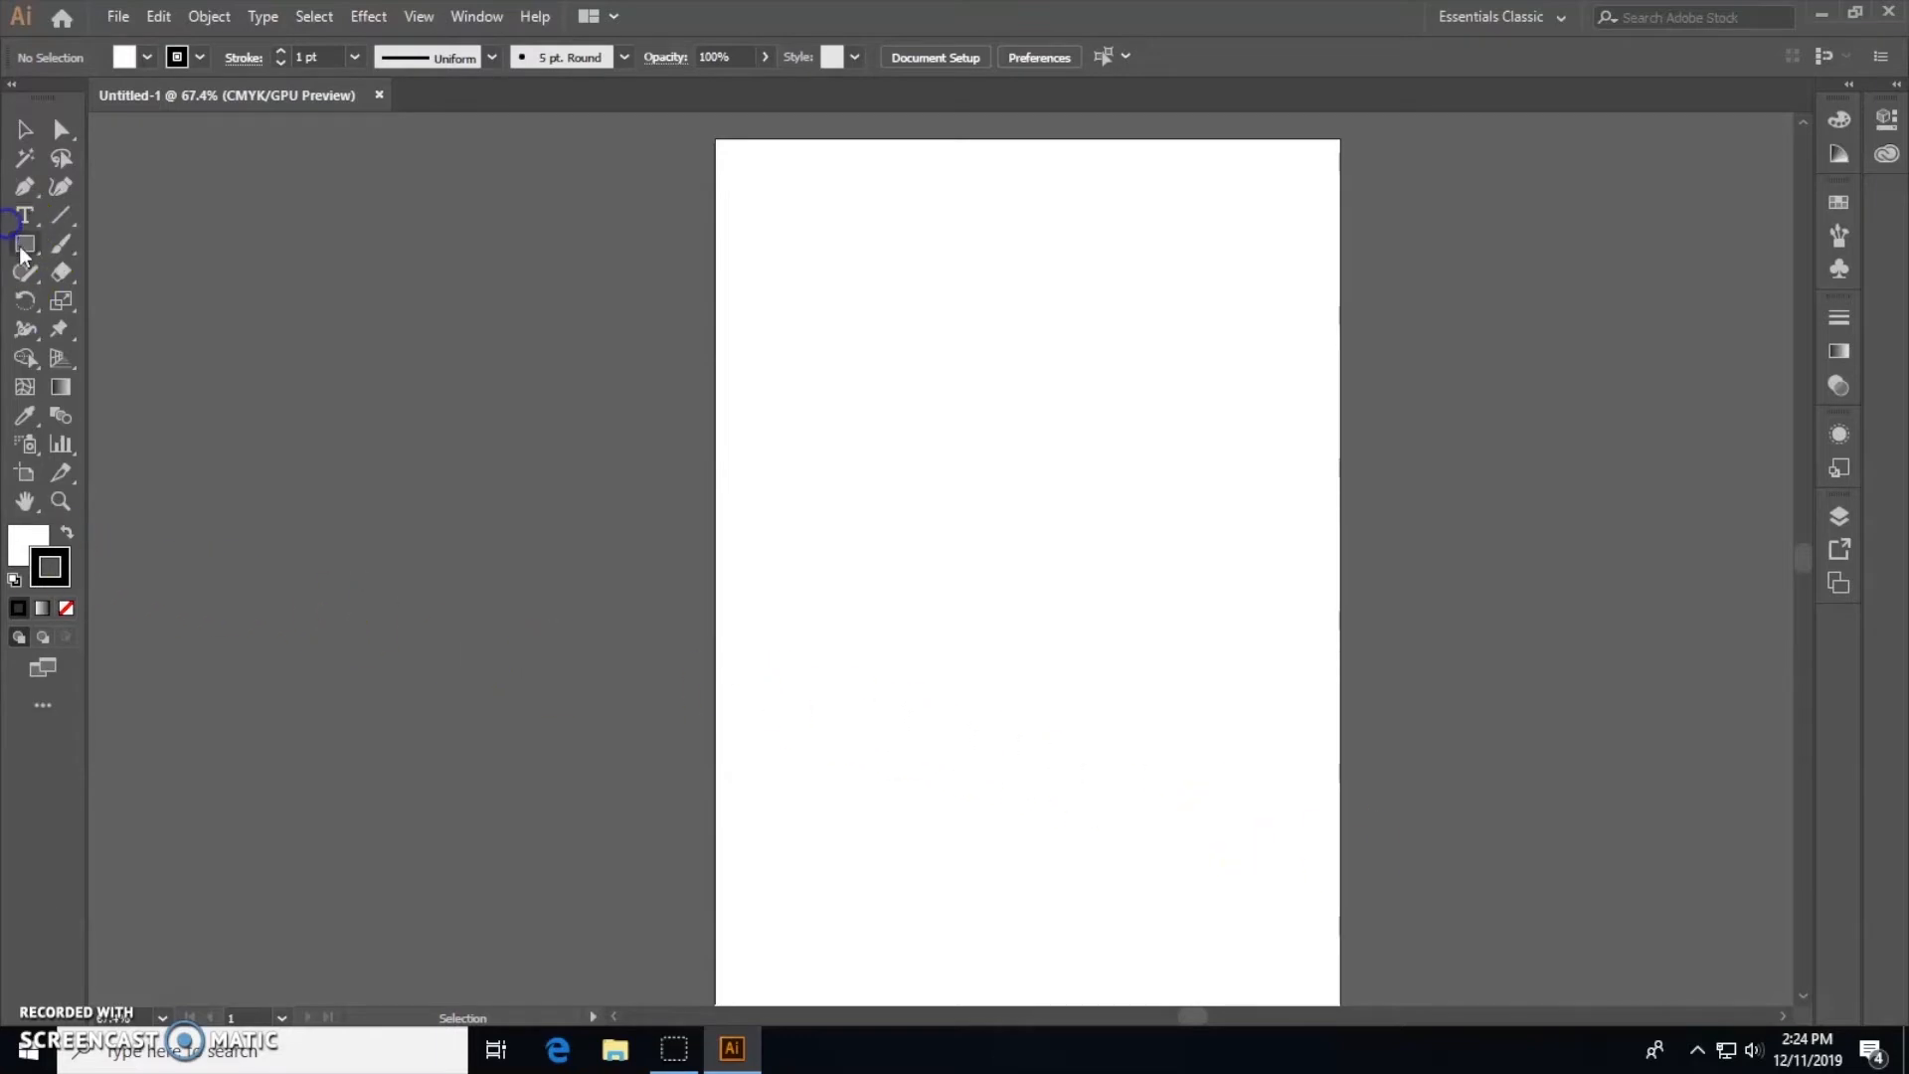
Step: Draw a square, stretch it into a wide flag rectangle, and fill it dark navy blue
left_click(24, 244)
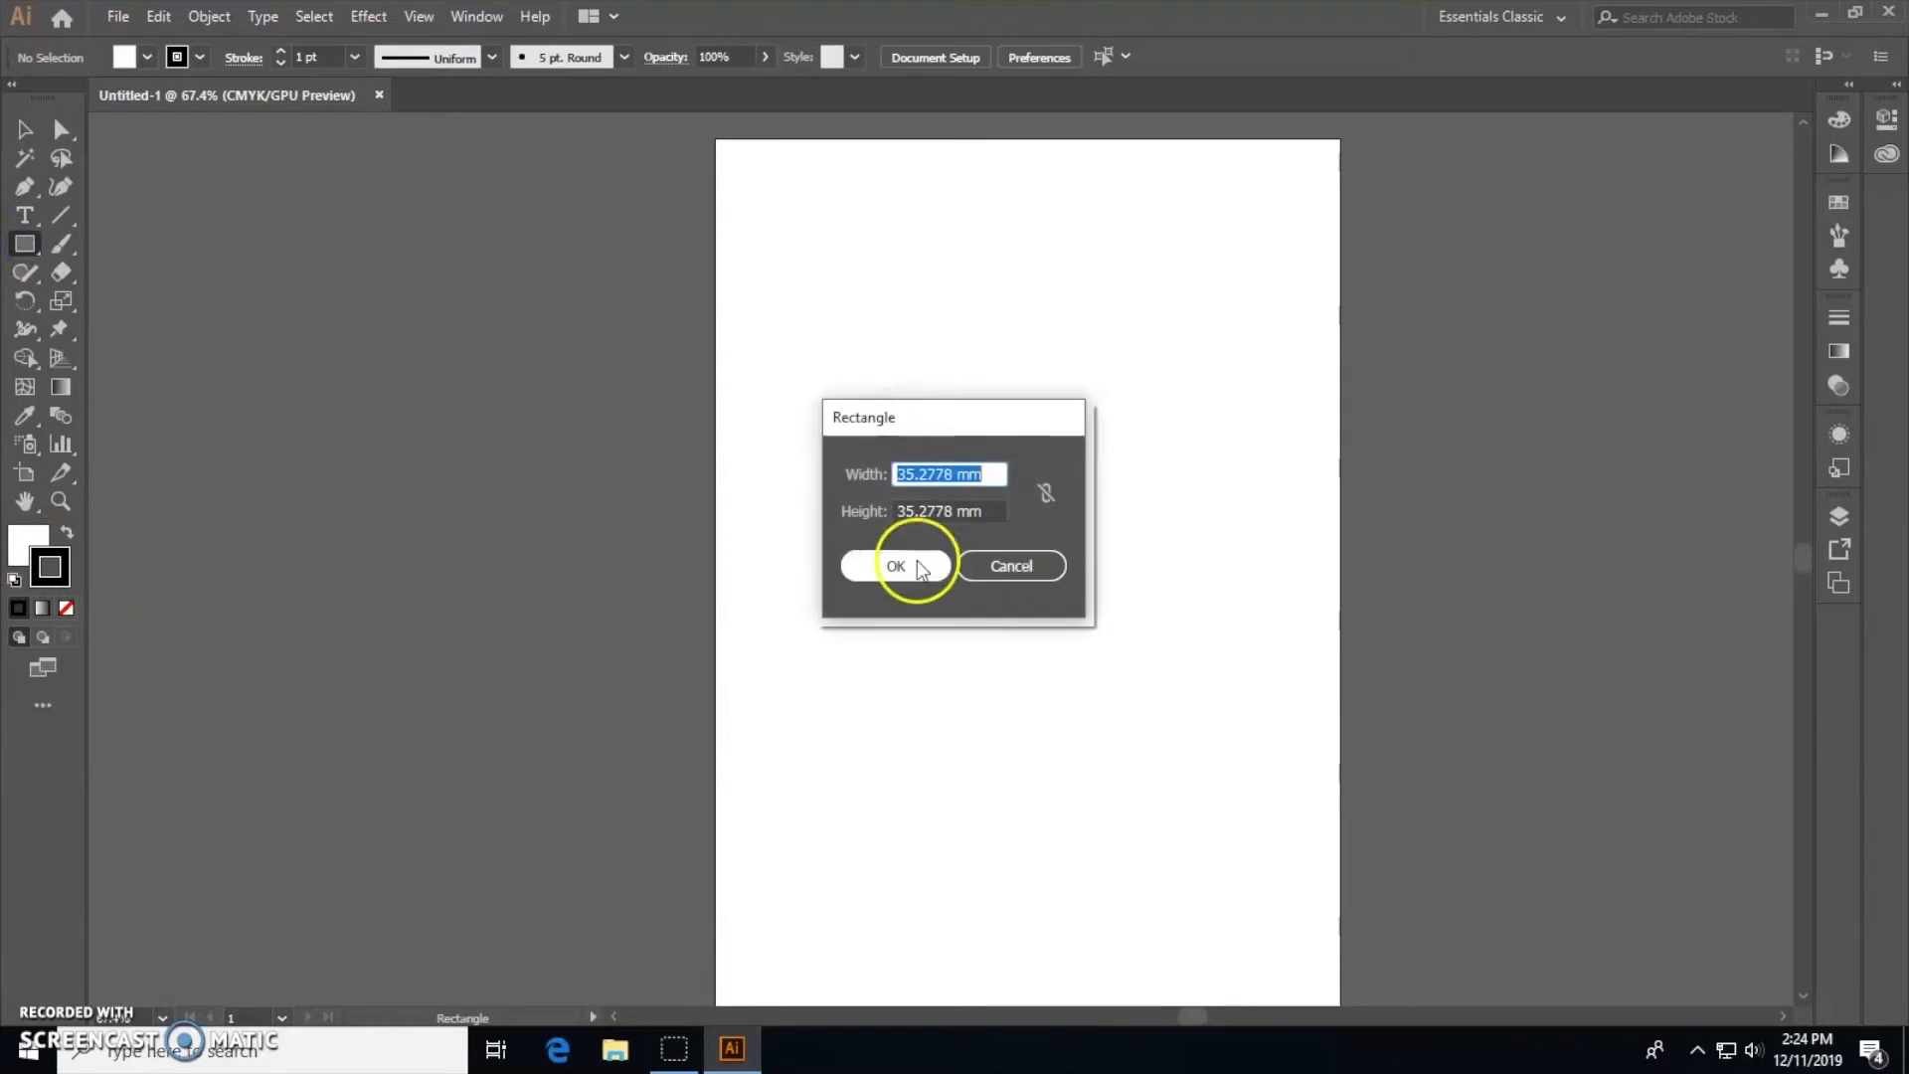
left_click(895, 566)
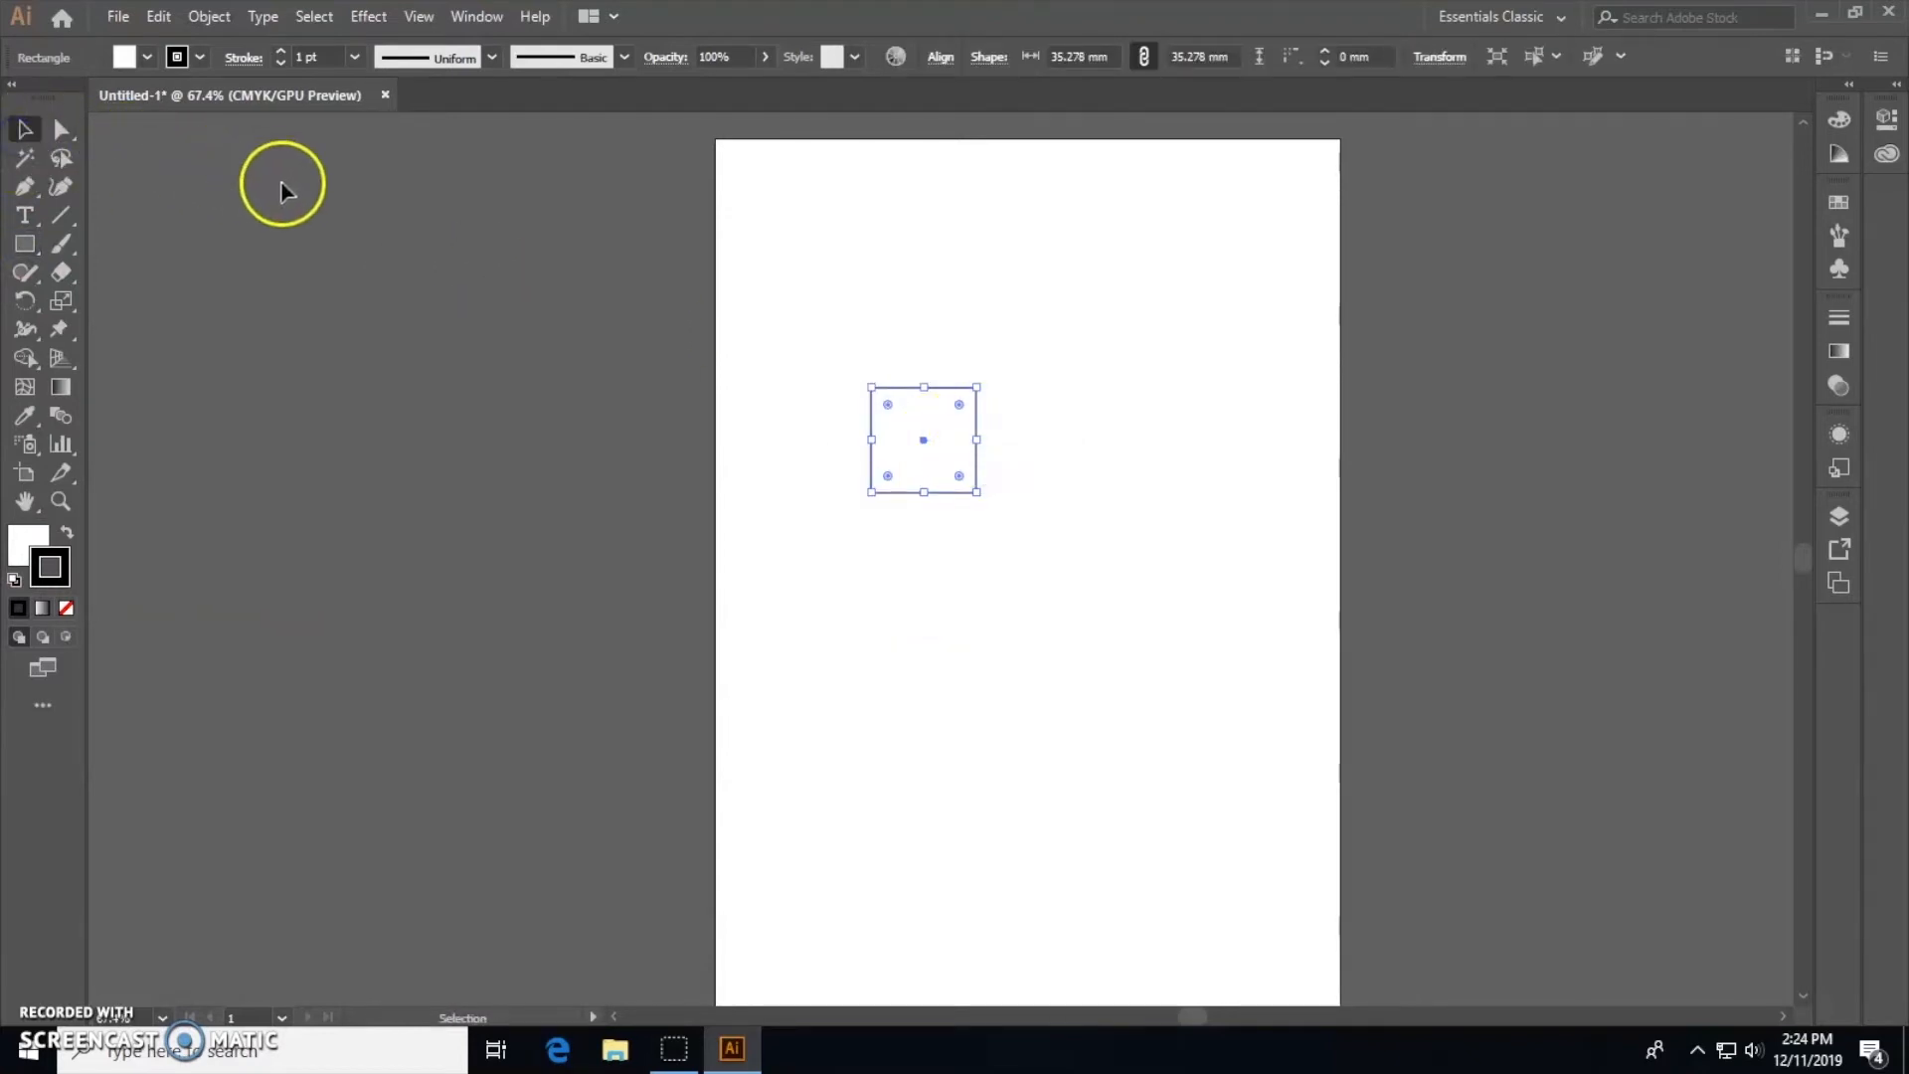
left_click_drag(976, 441, 1193, 441)
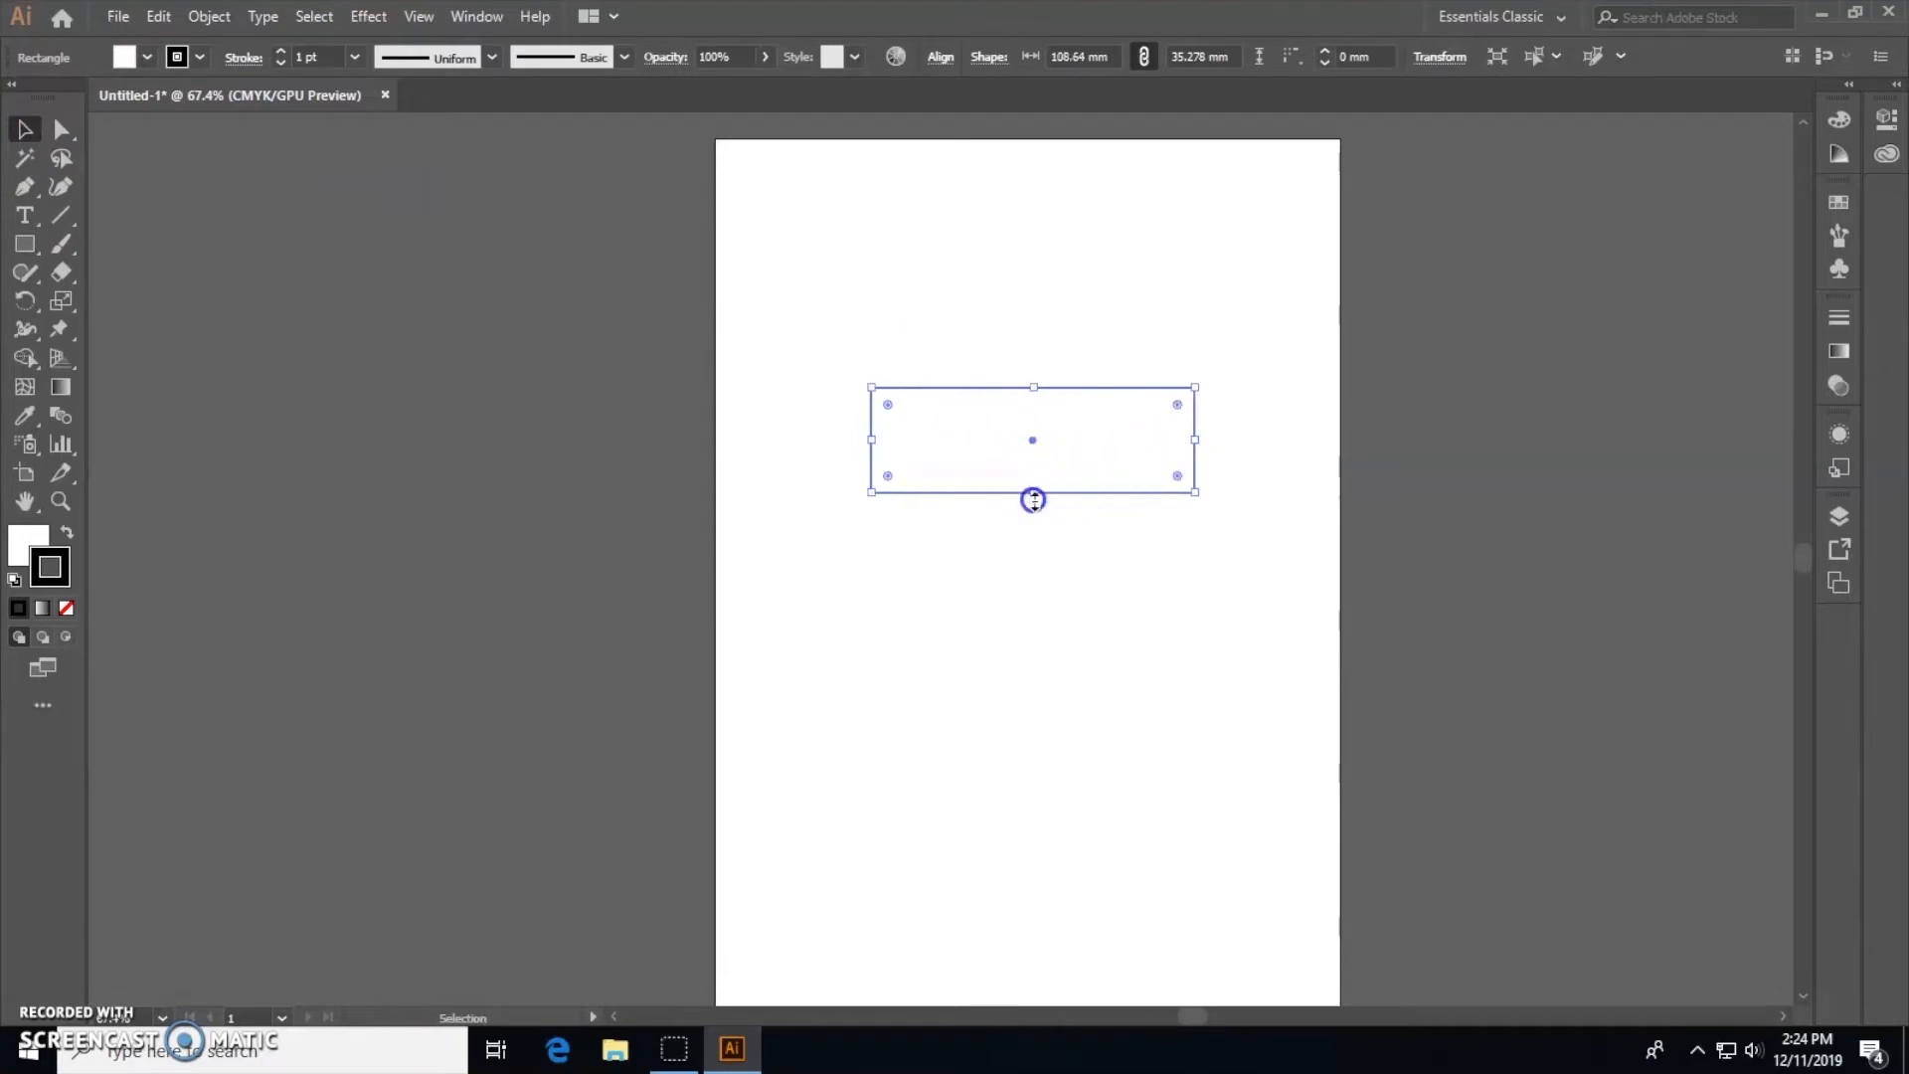
left_click_drag(1034, 499, 1034, 592)
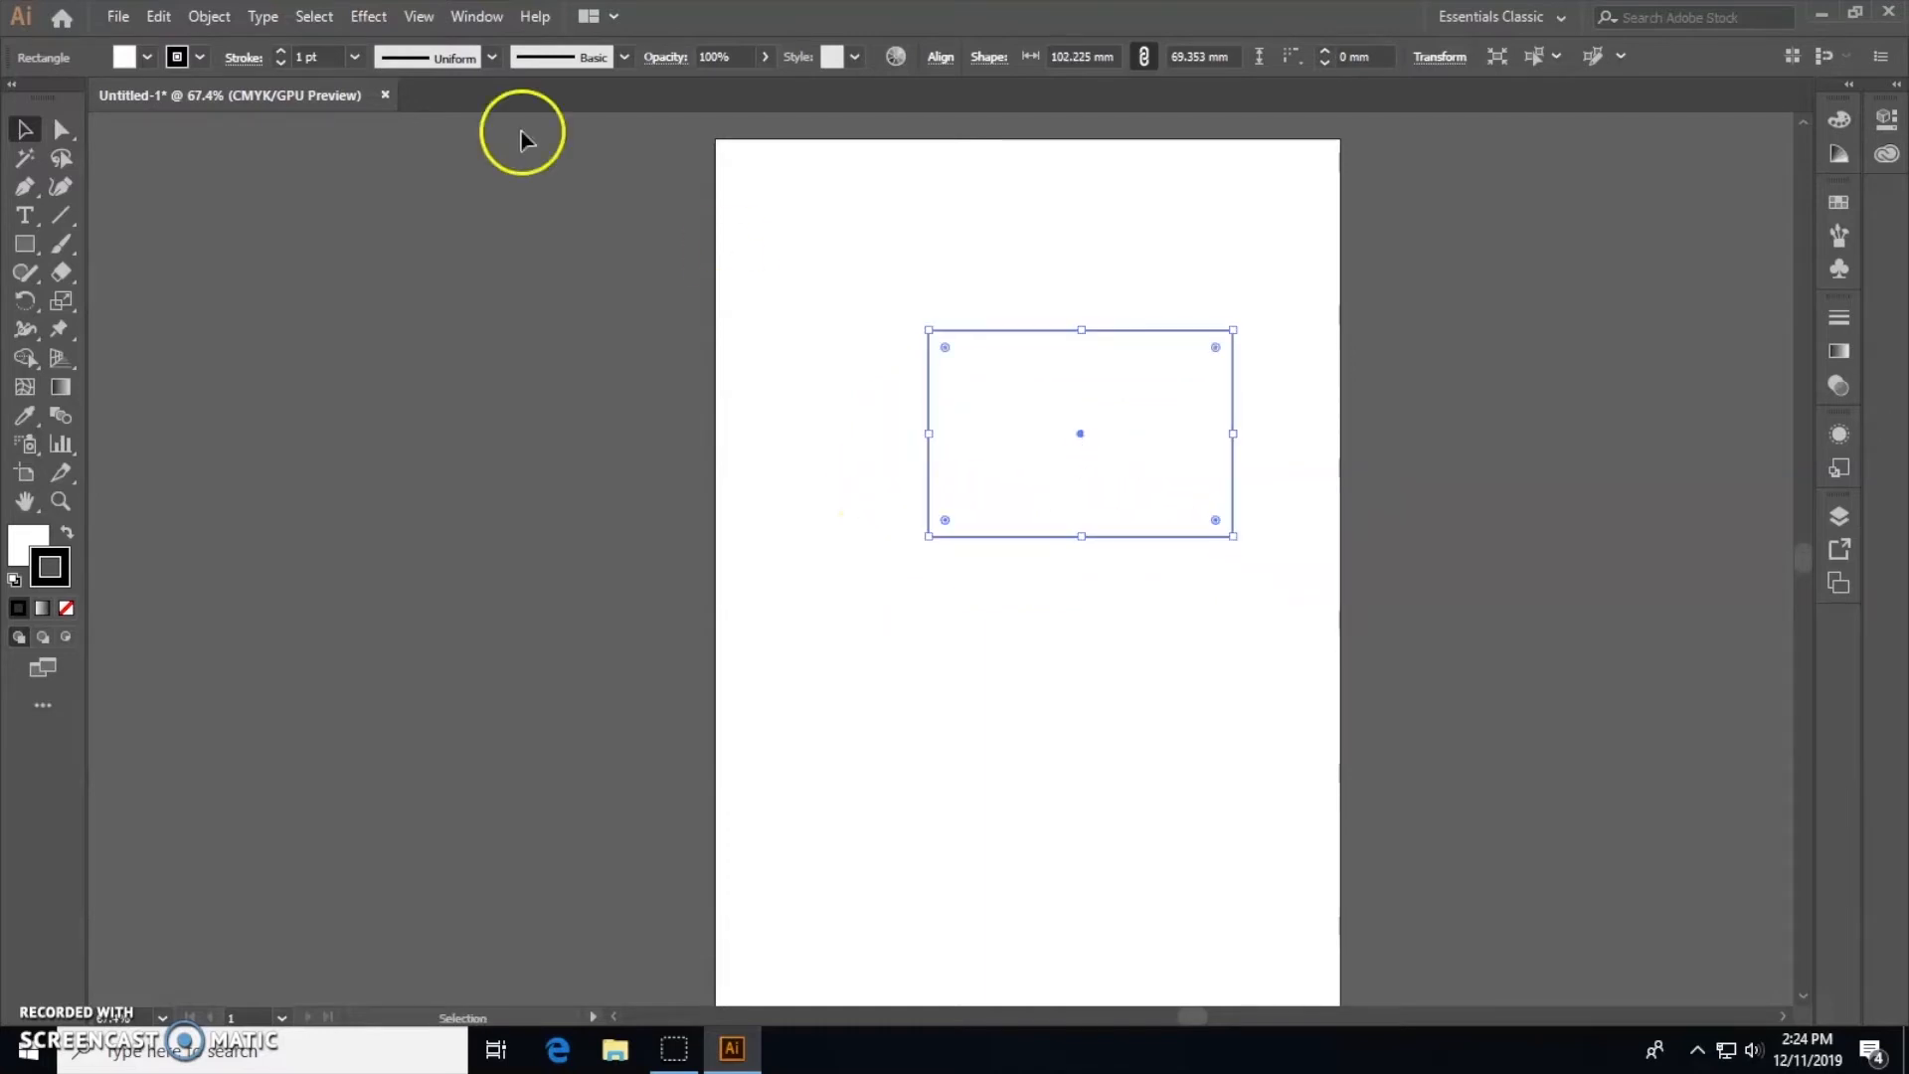
left_click(146, 57)
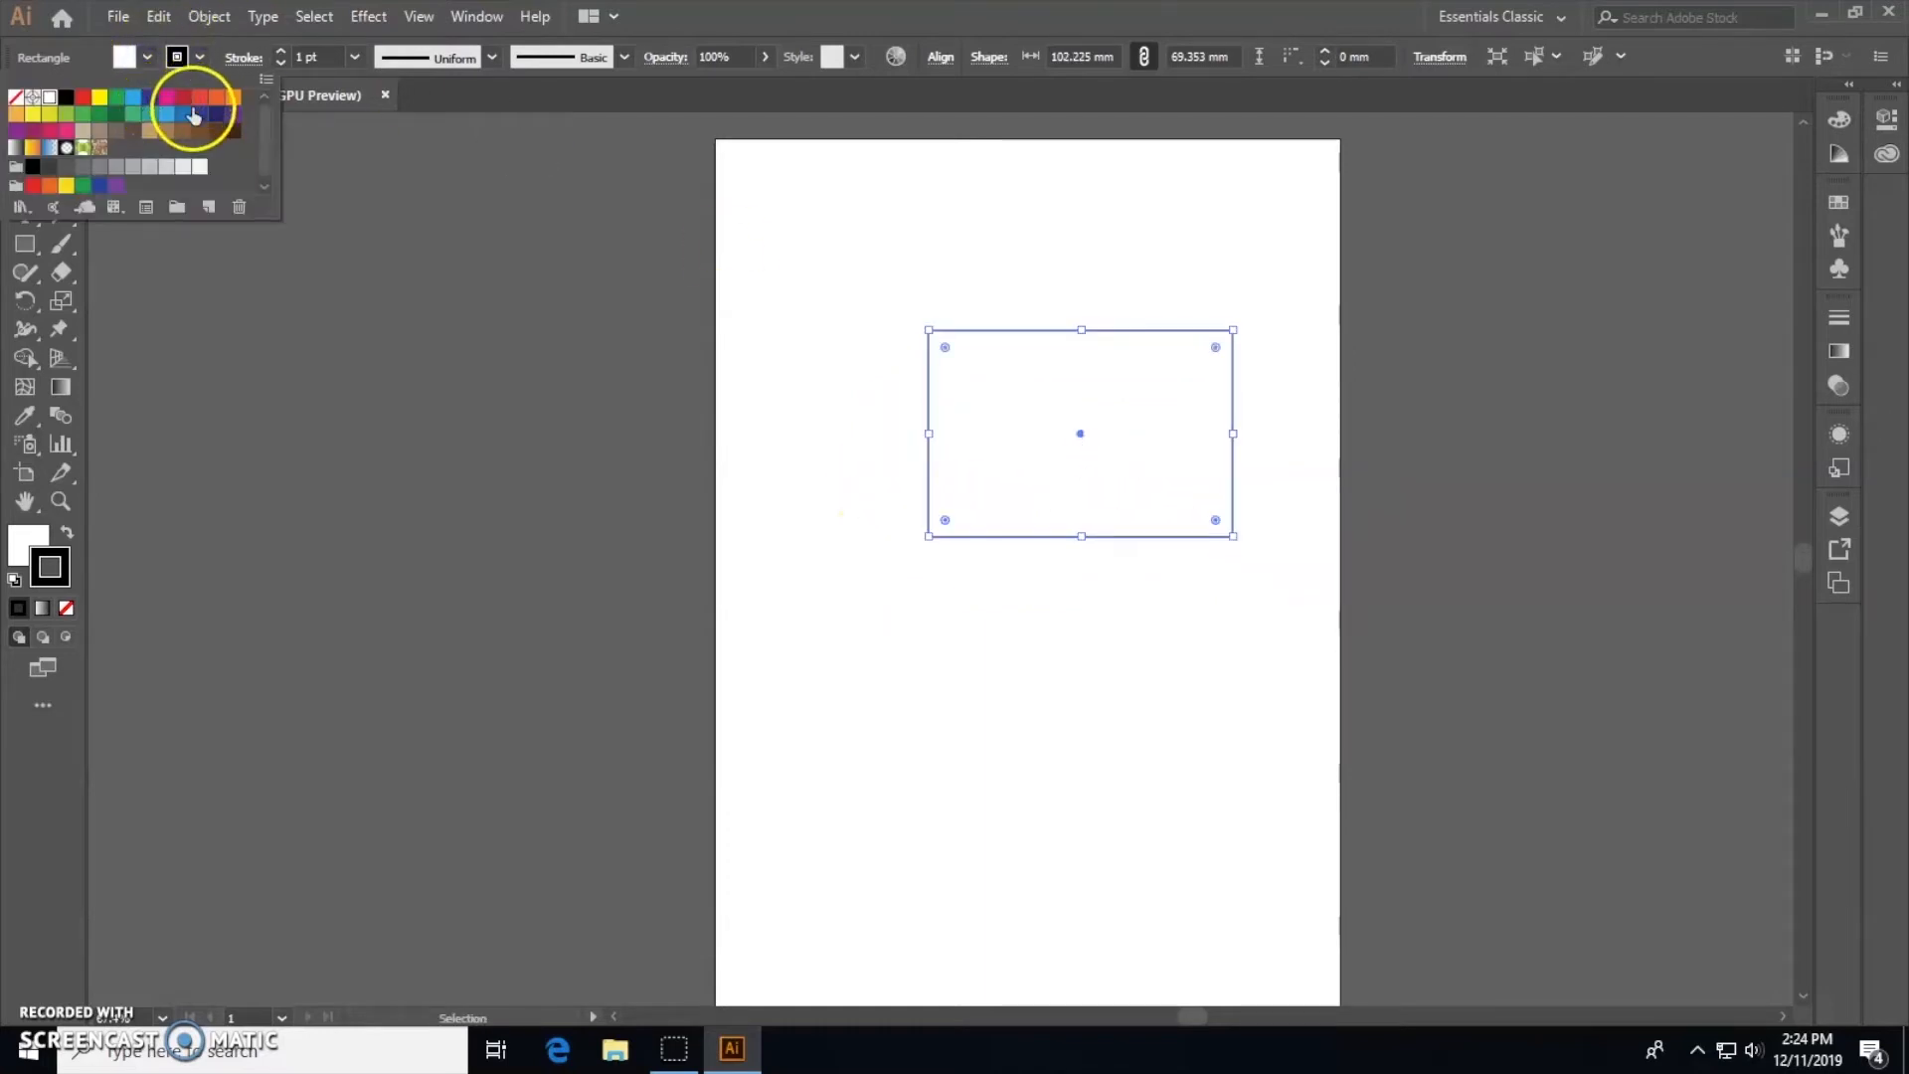
left_click(192, 116)
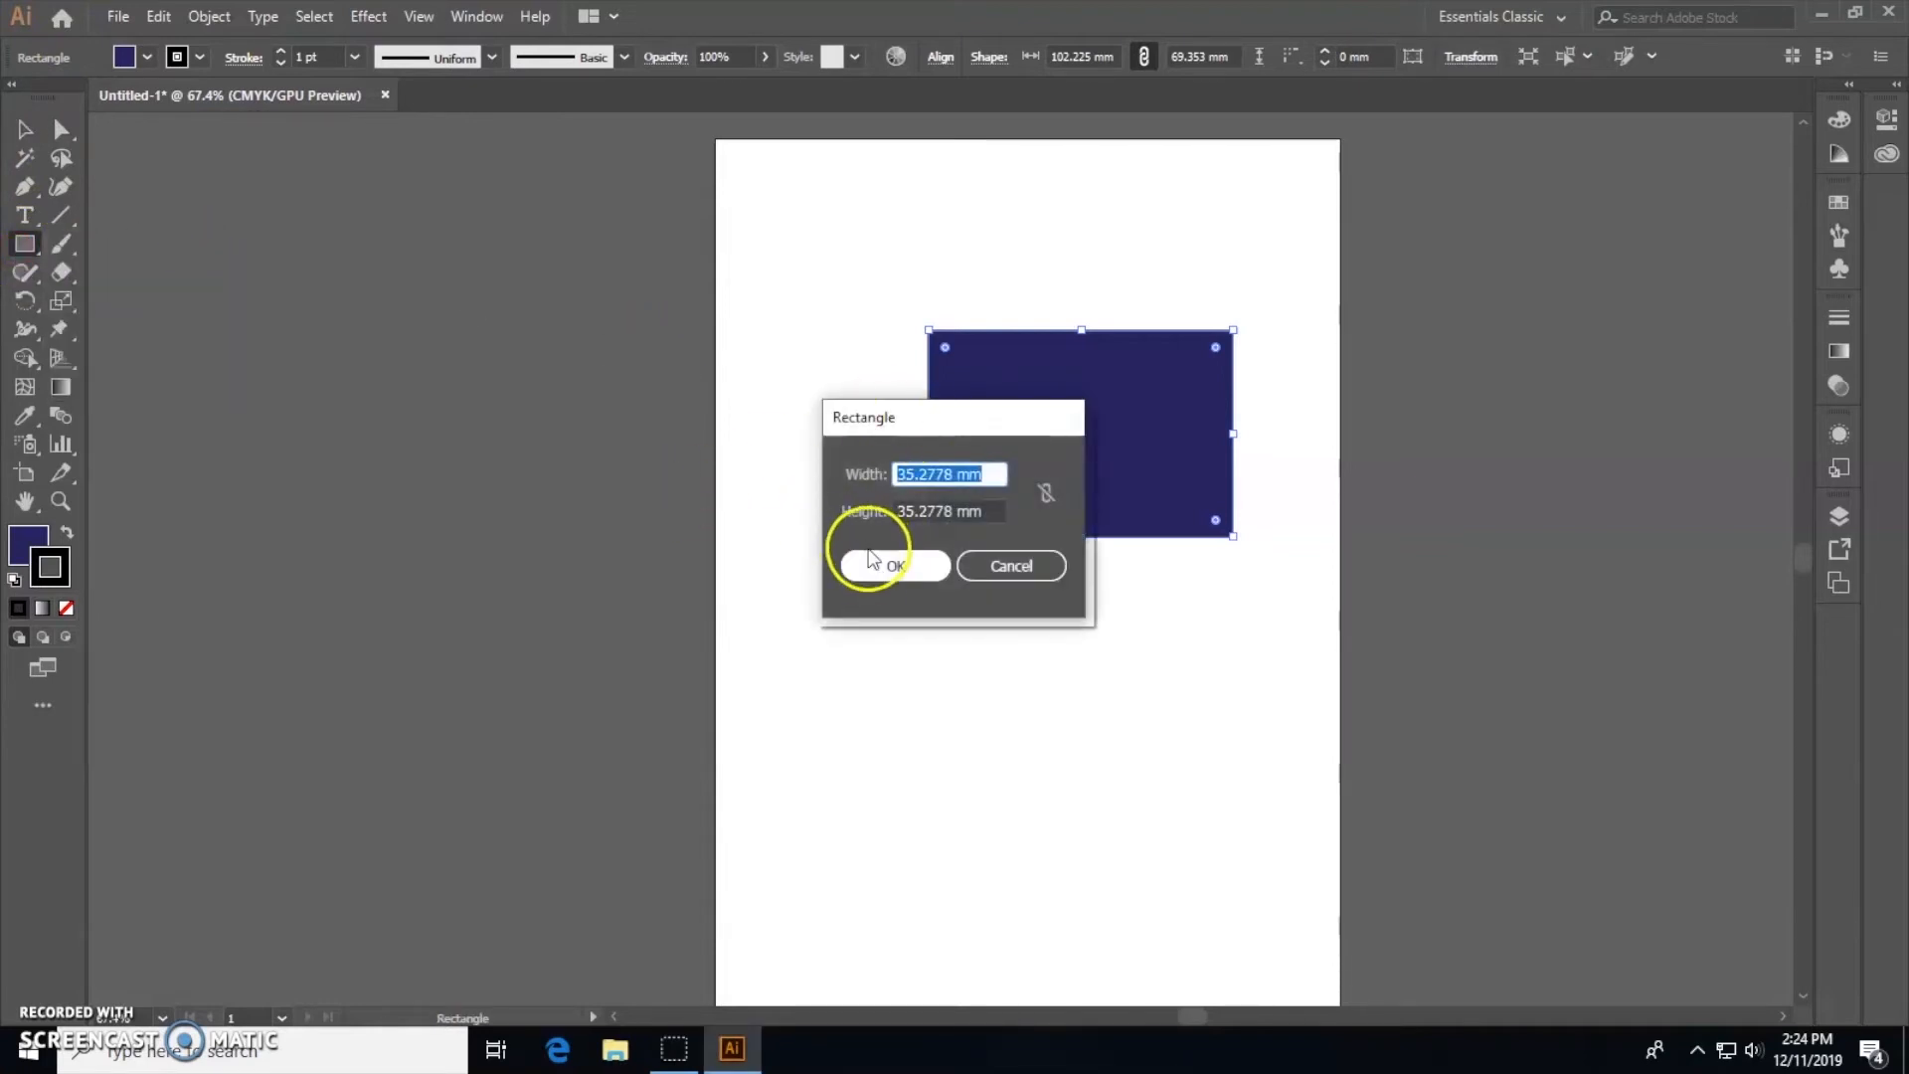
Step: Add a second square with a dark brown fill, narrowed into a pole at the flag's left edge
left_click(892, 565)
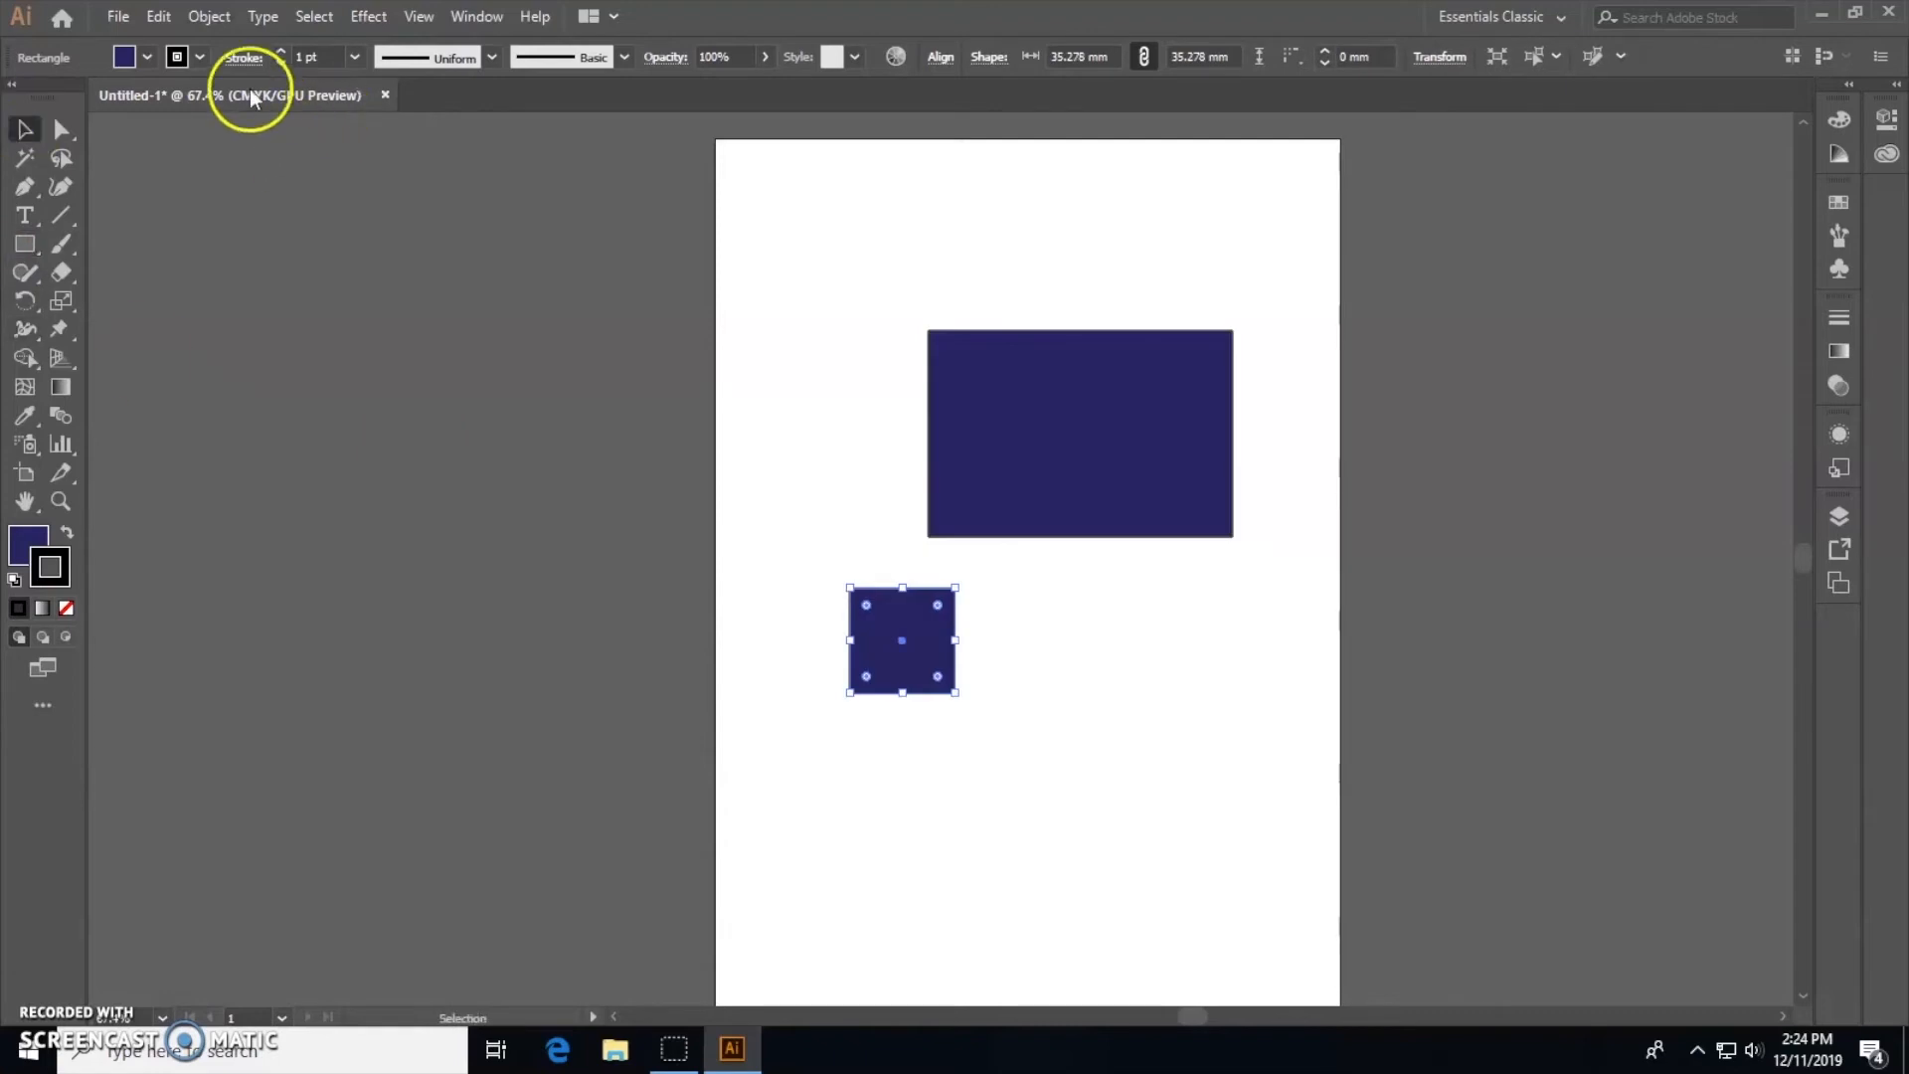
left_click(146, 58)
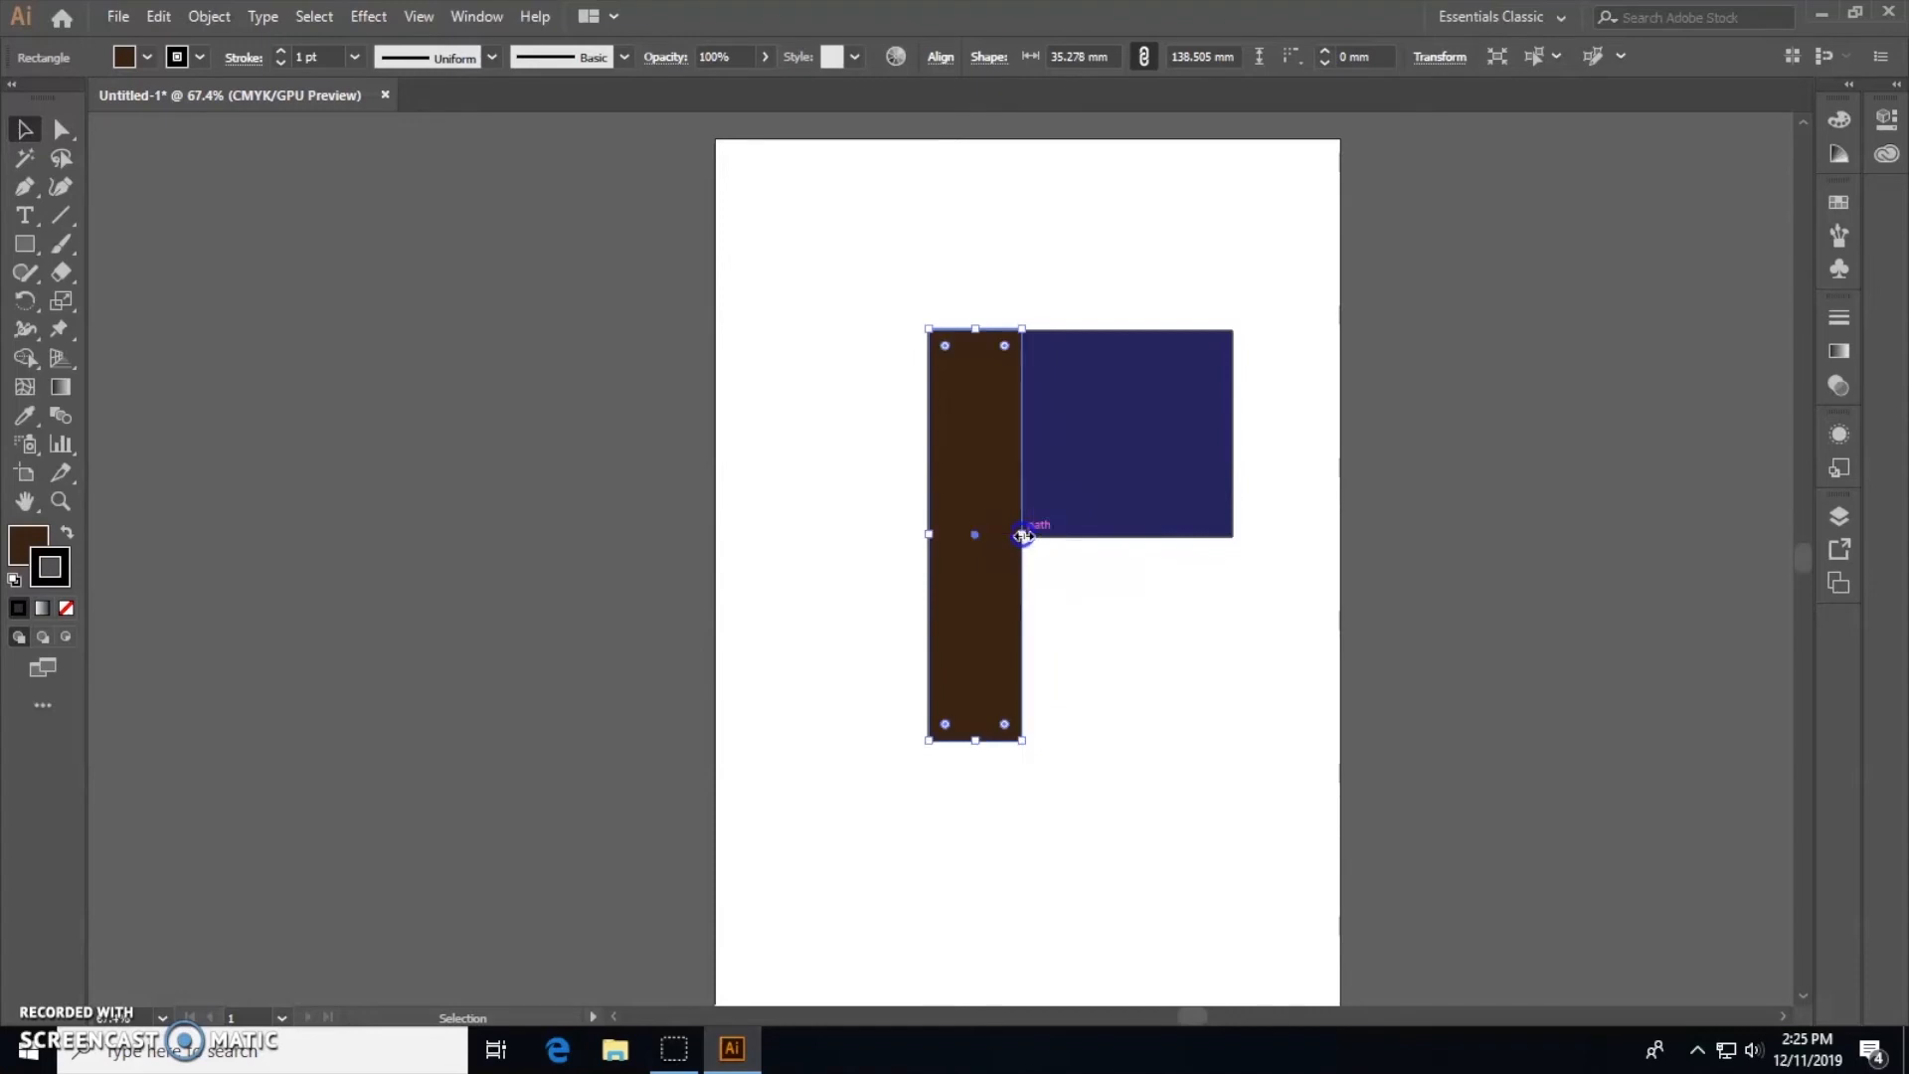
left_click_drag(1023, 536, 1026, 536)
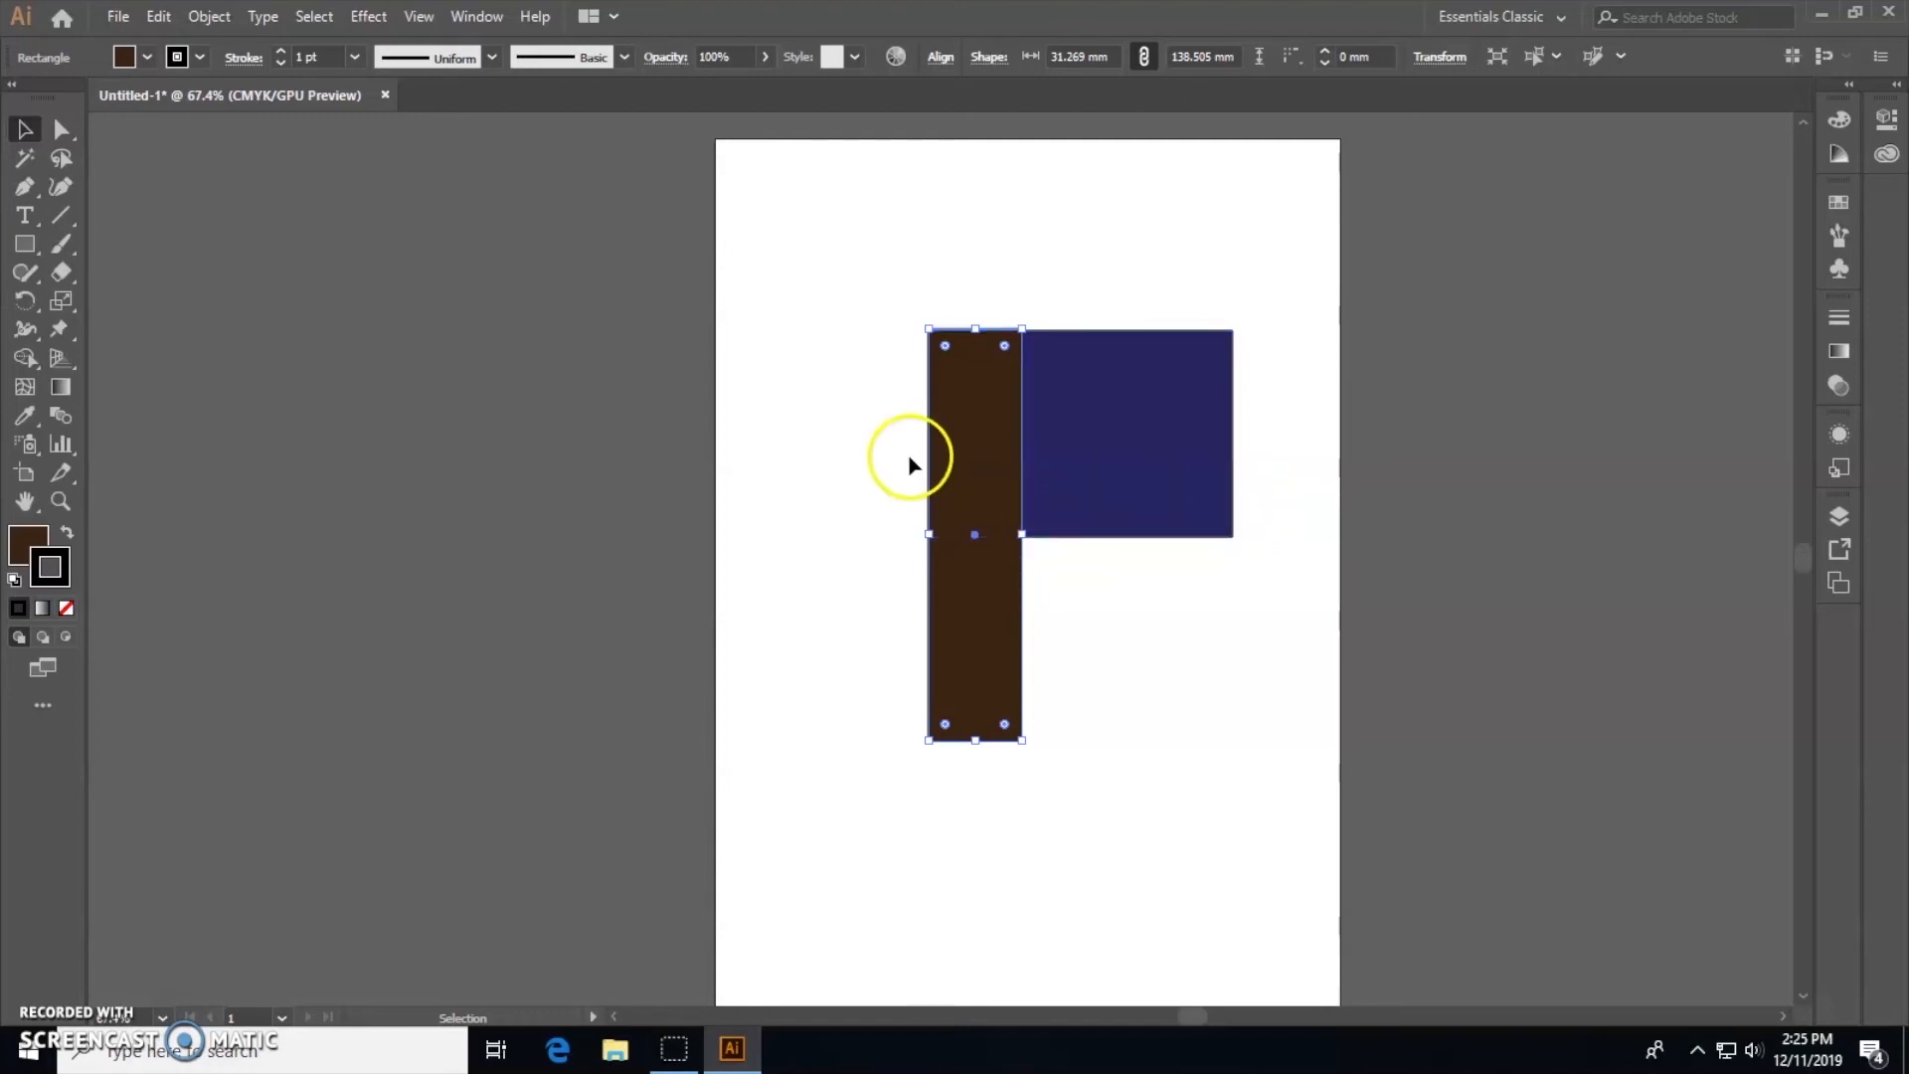
mouse_move(239, 16)
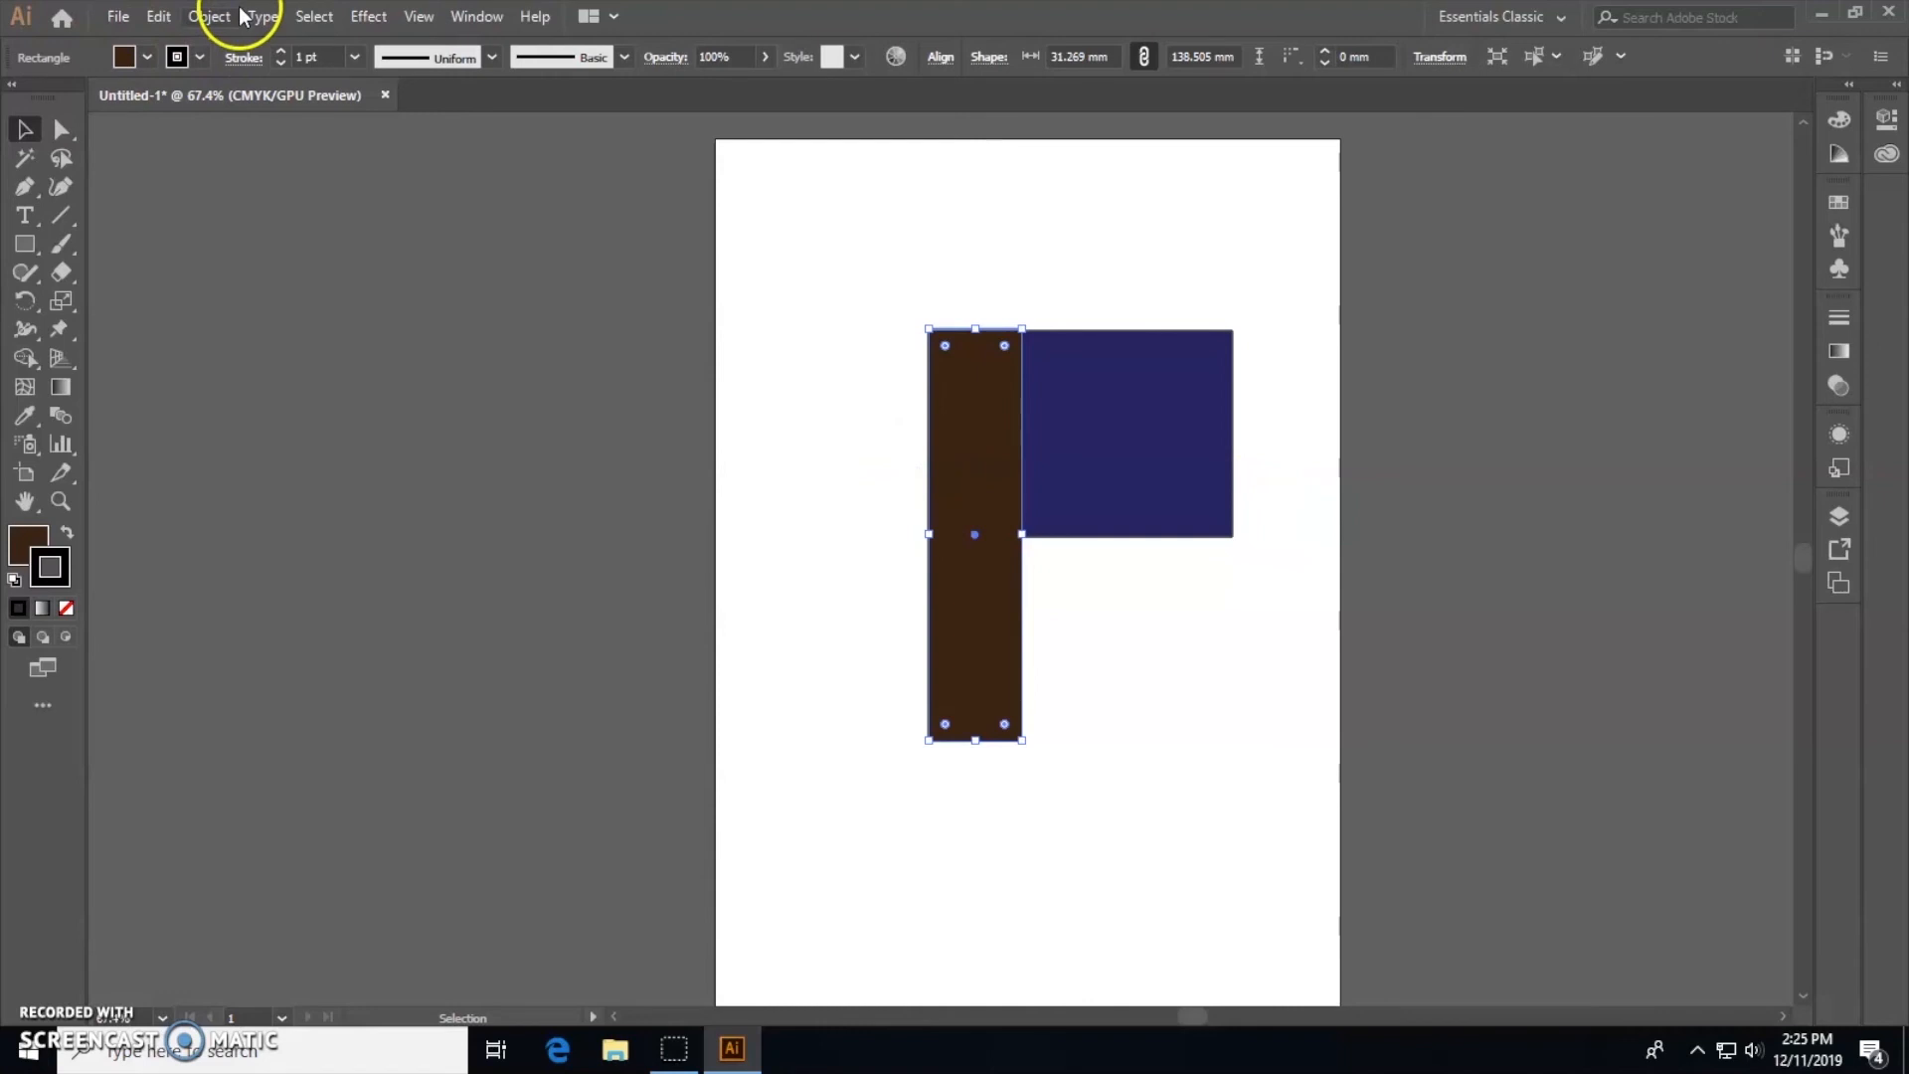
mouse_move(226, 22)
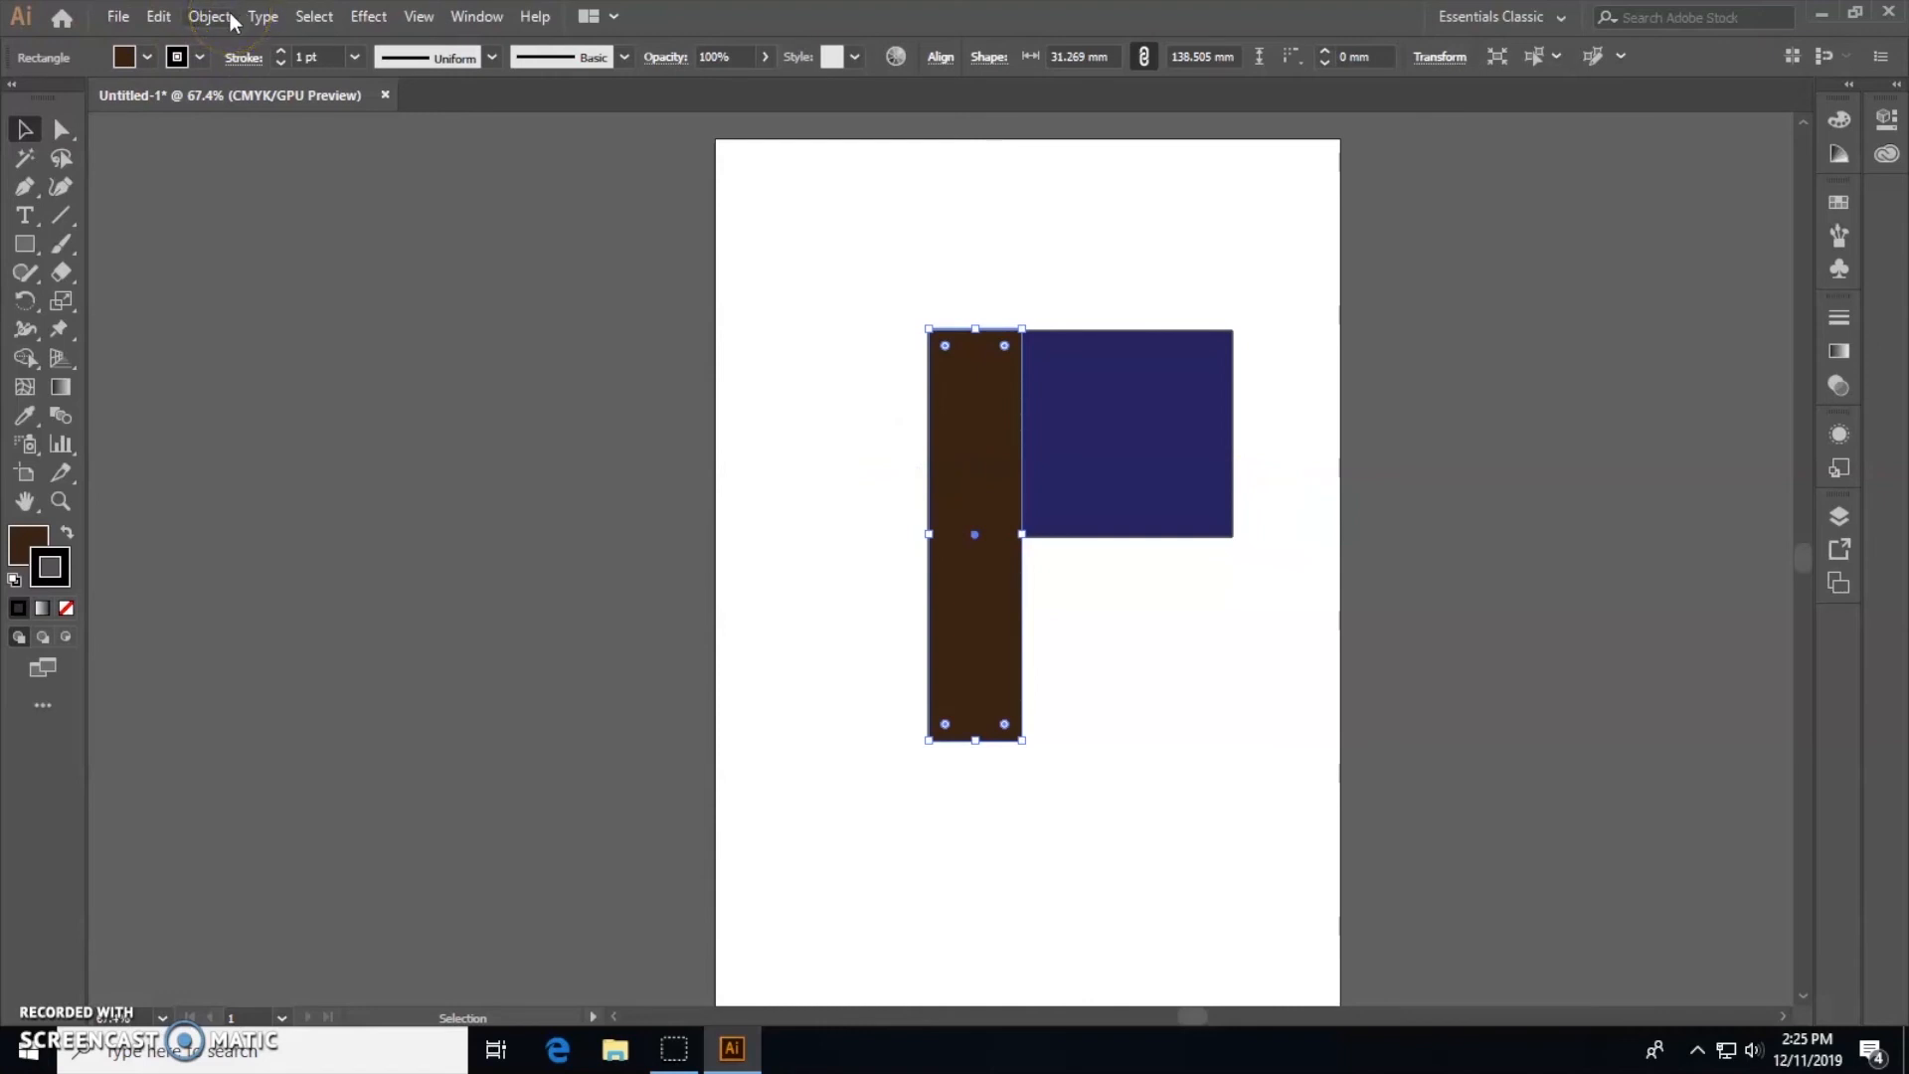
Step: Open the Object menu's Arrange options for the brown pole
left_click(207, 16)
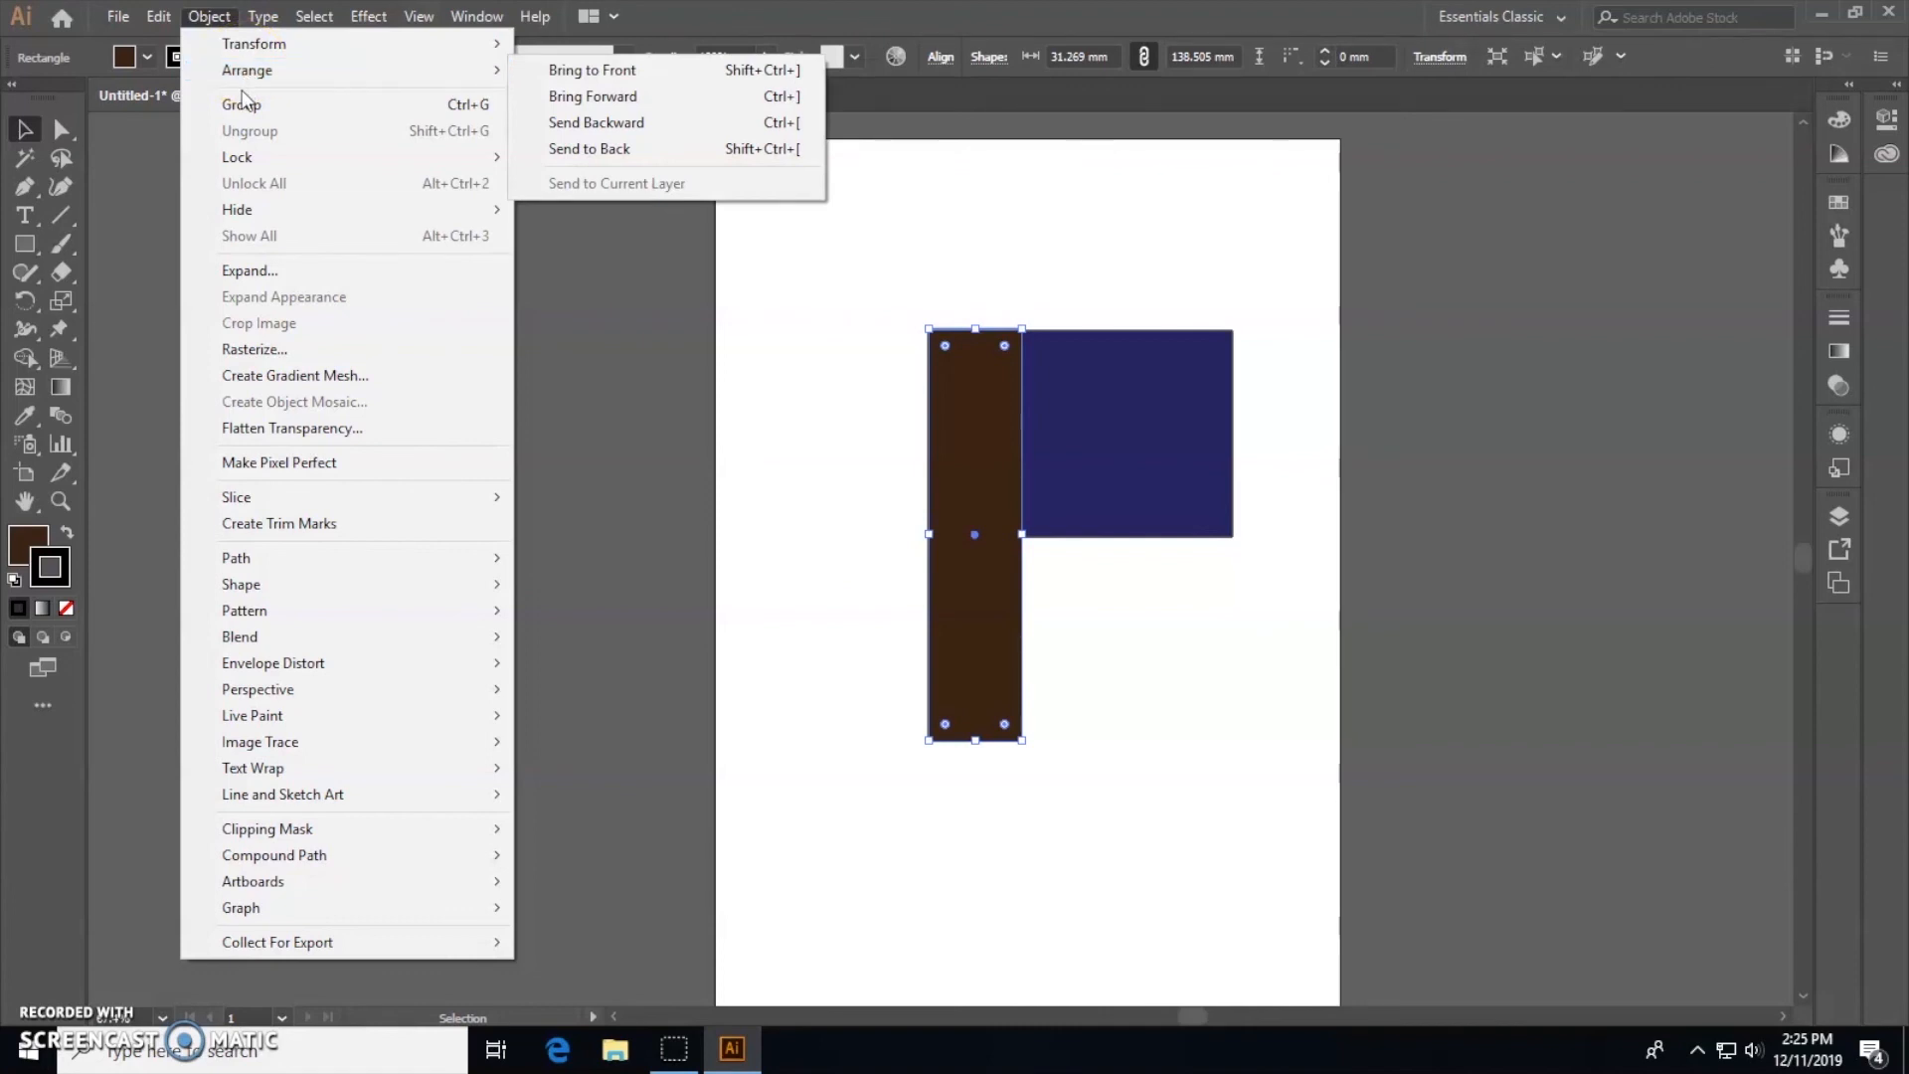
mouse_move(591, 96)
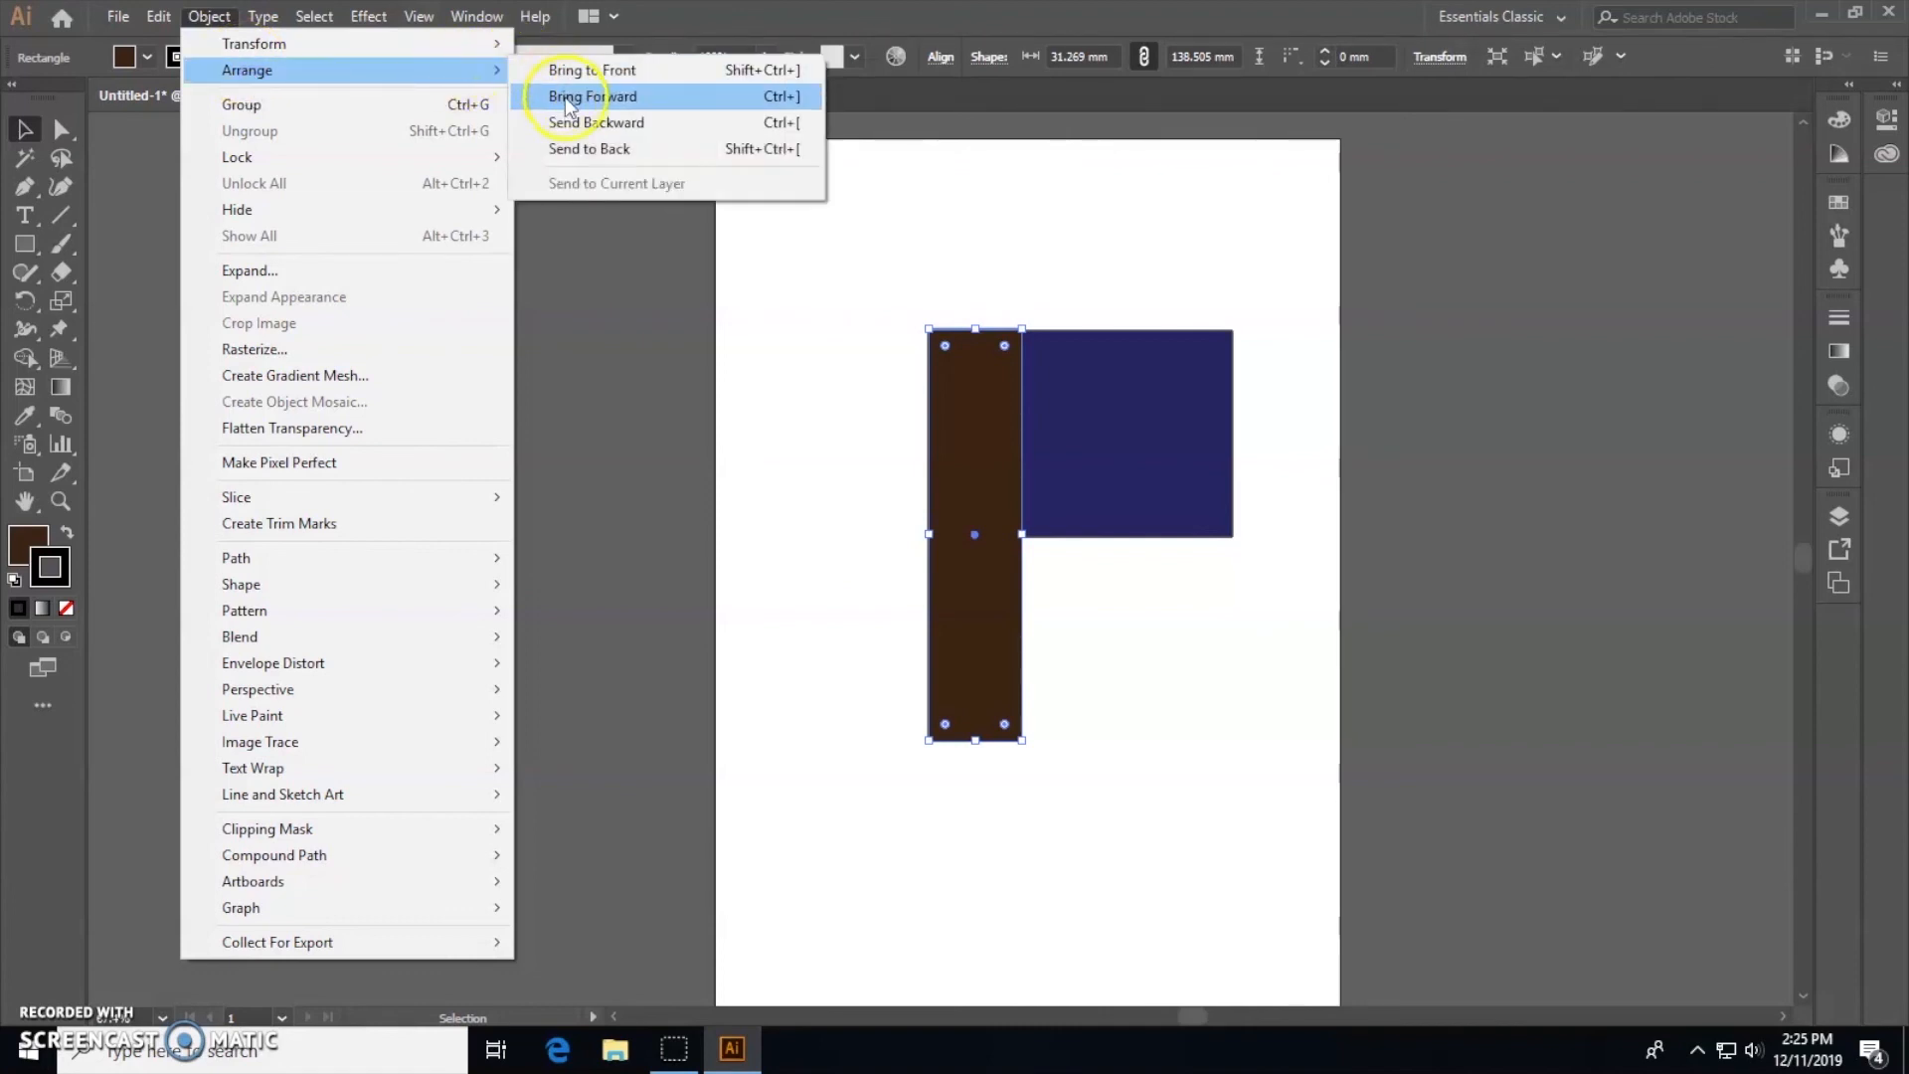
mouse_move(595, 121)
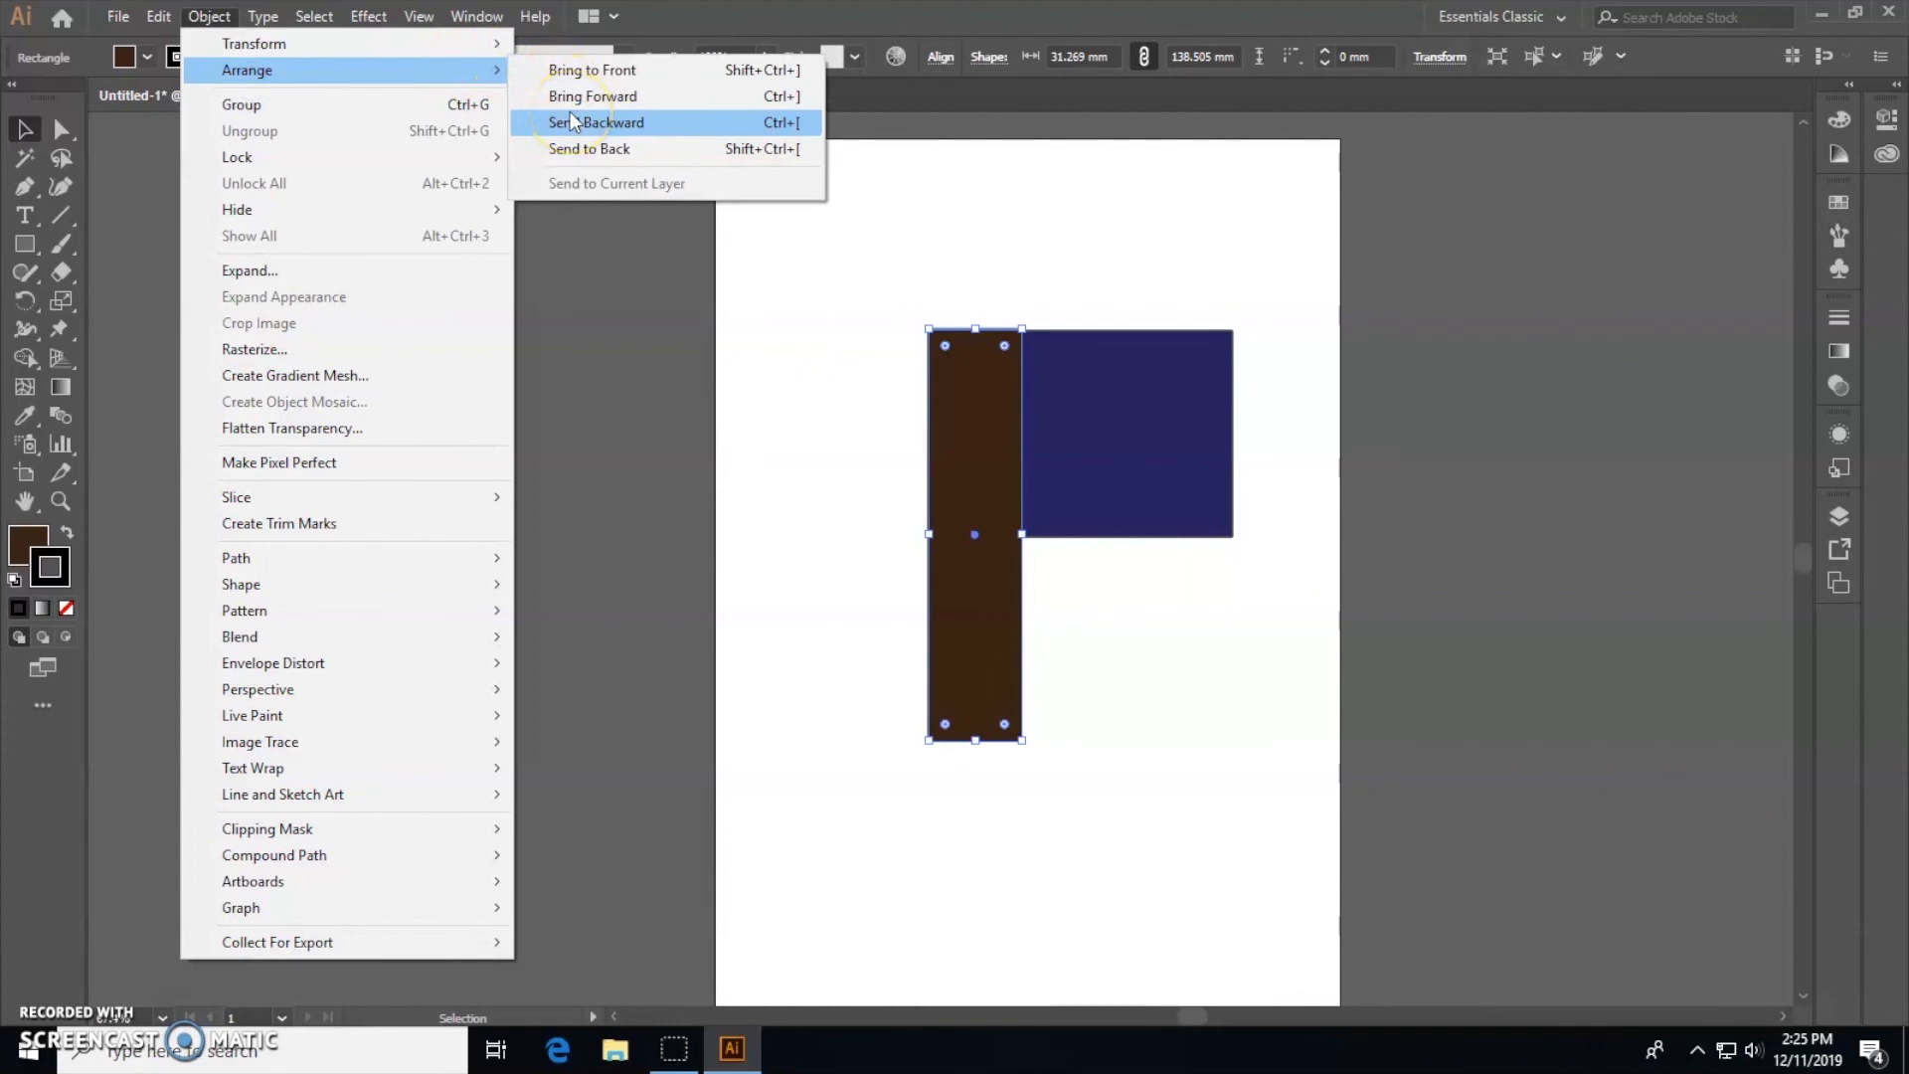